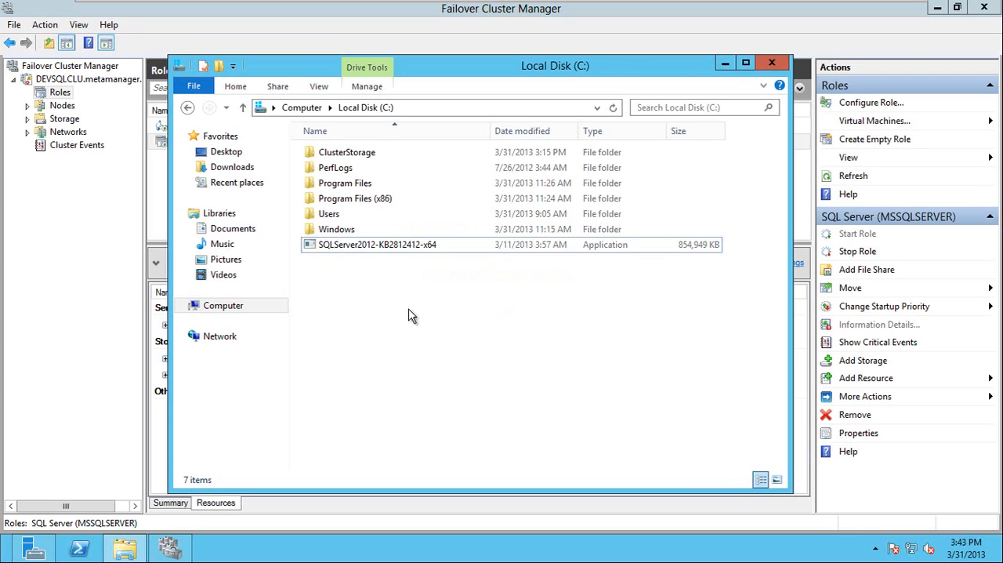
mouse_move(390, 258)
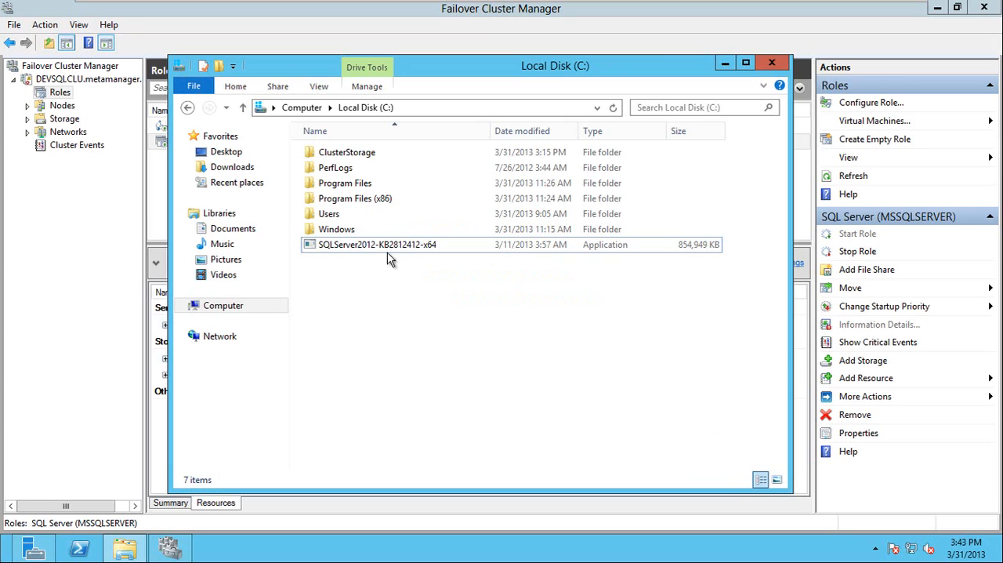
- Locate the SQLServer2012-KB2812412-x64 package on C: and return to the cluster roles view
left_click(373, 245)
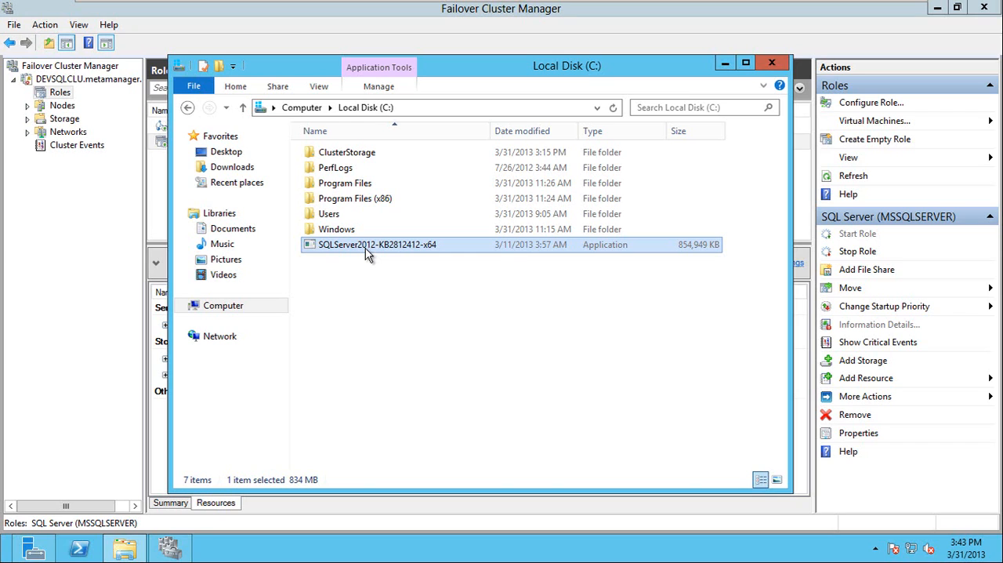
left_click(767, 62)
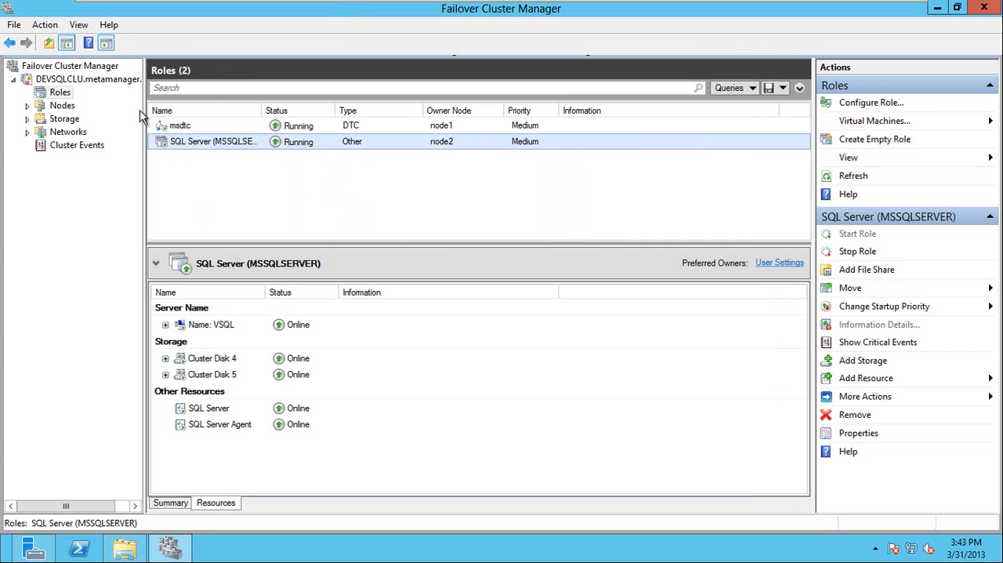
mouse_move(254, 148)
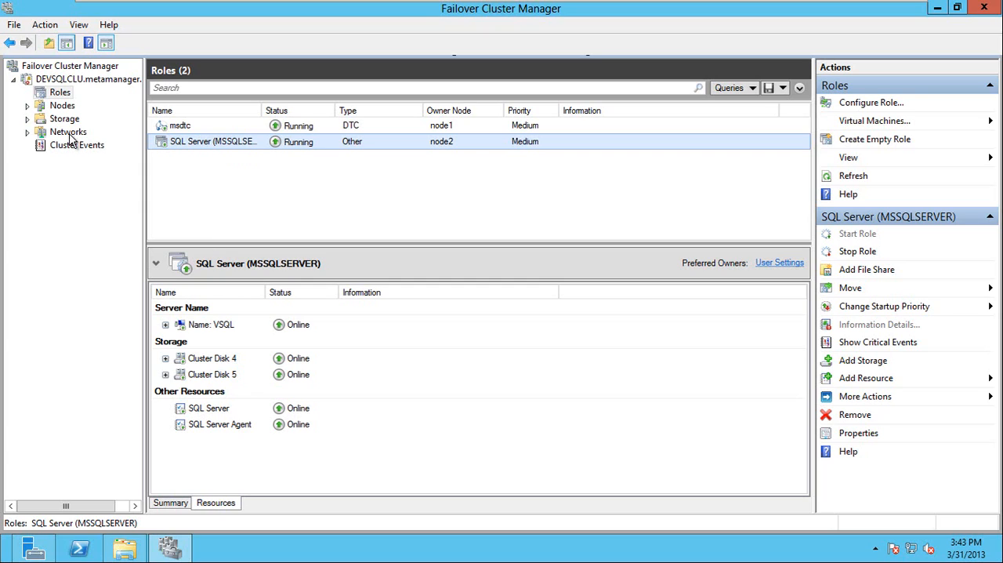
mouse_move(239, 147)
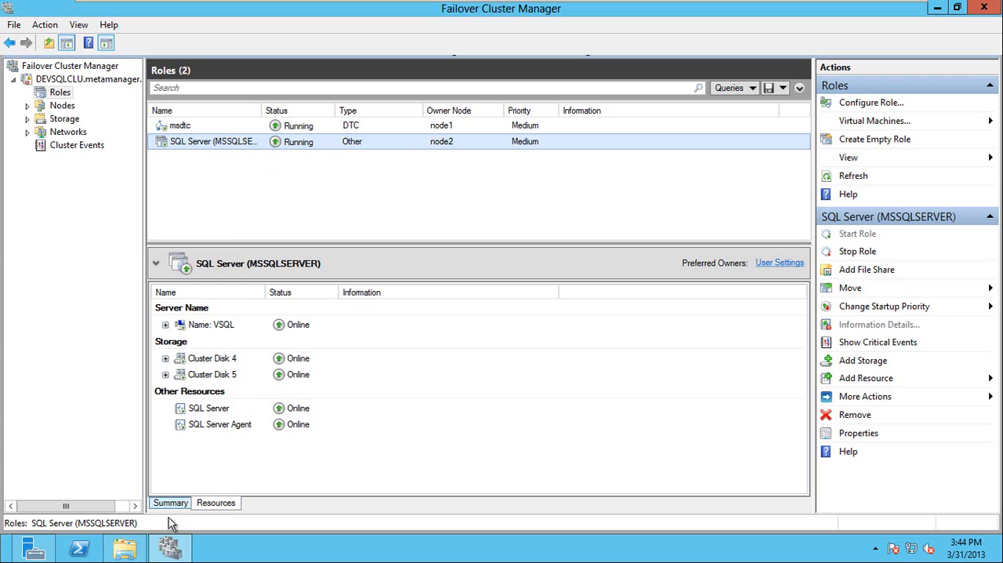
mouse_move(166, 552)
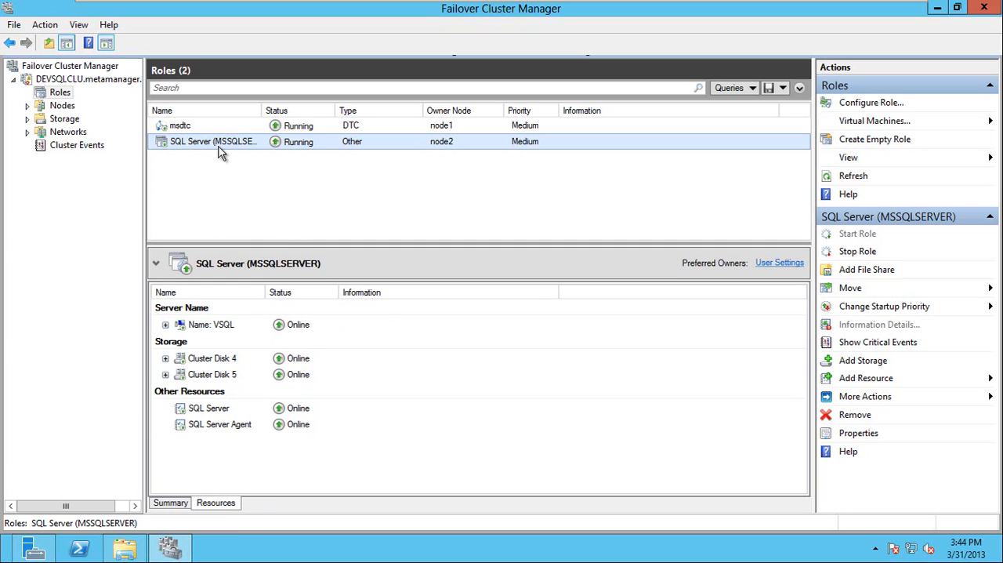
mouse_move(221, 148)
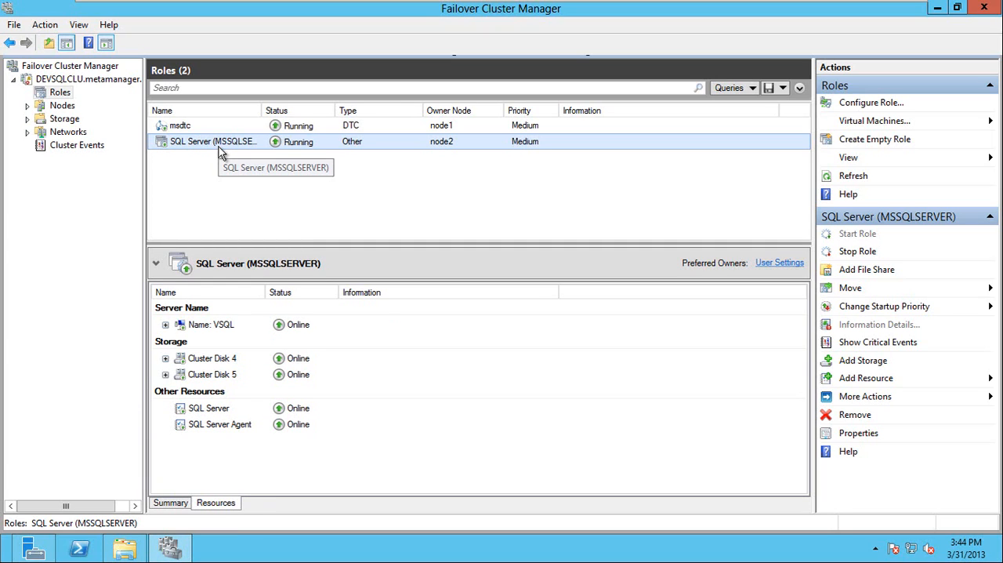
mouse_move(203, 299)
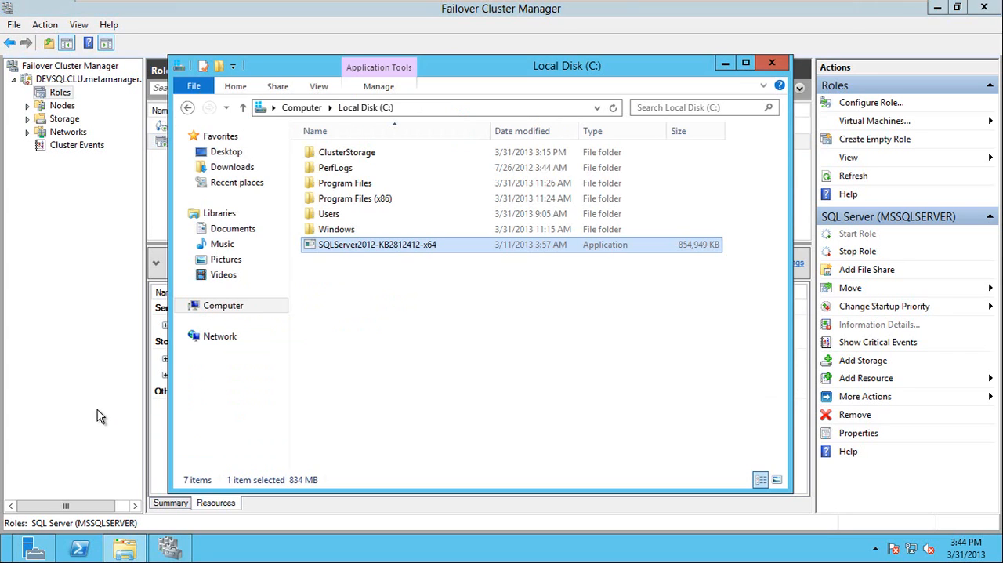
- Run SQLServer2012-KB2812412-x64 as administrator so the update wizard passes its six setup rules
left_click(774, 63)
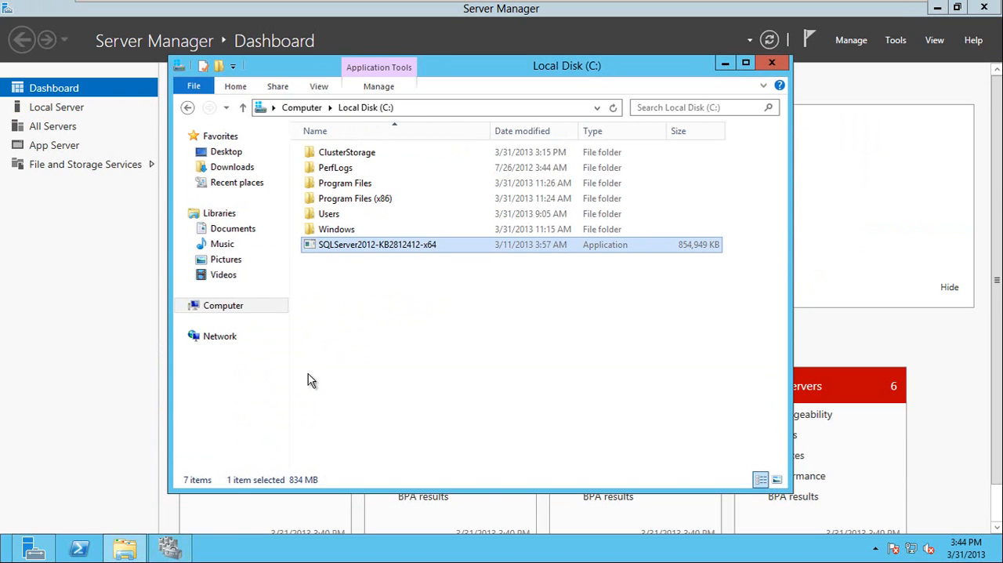
mouse_move(363, 245)
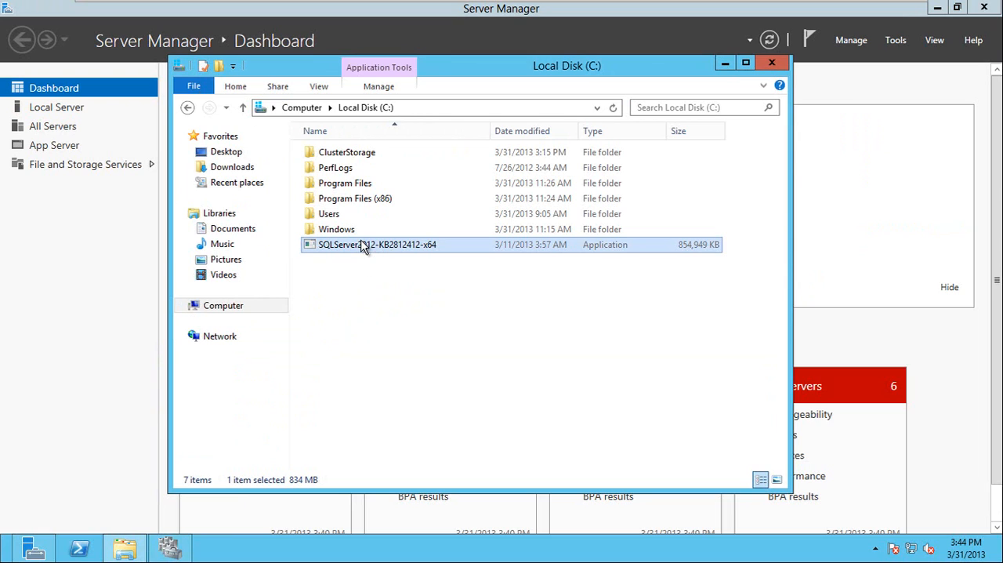
right_click(363, 245)
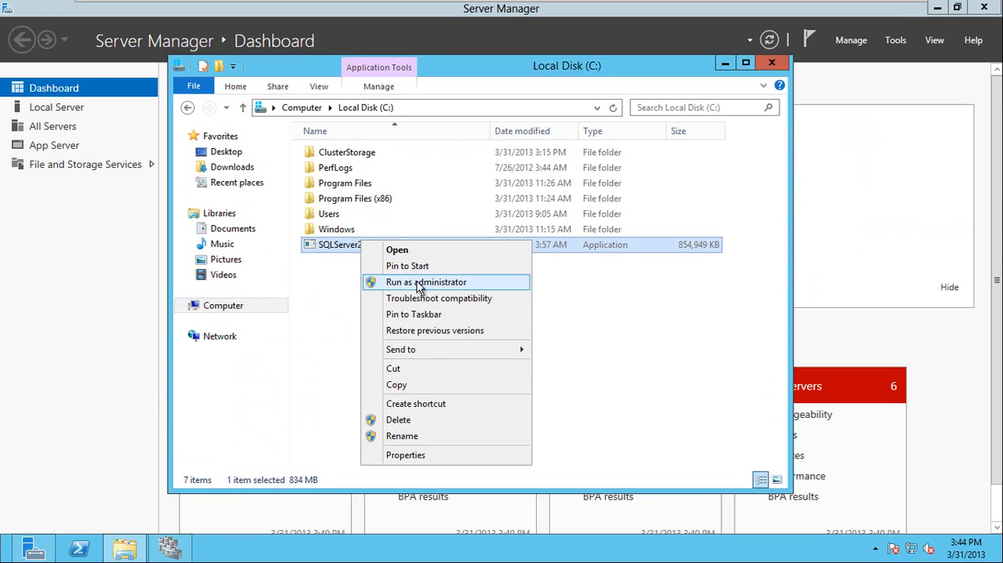
left_click(426, 282)
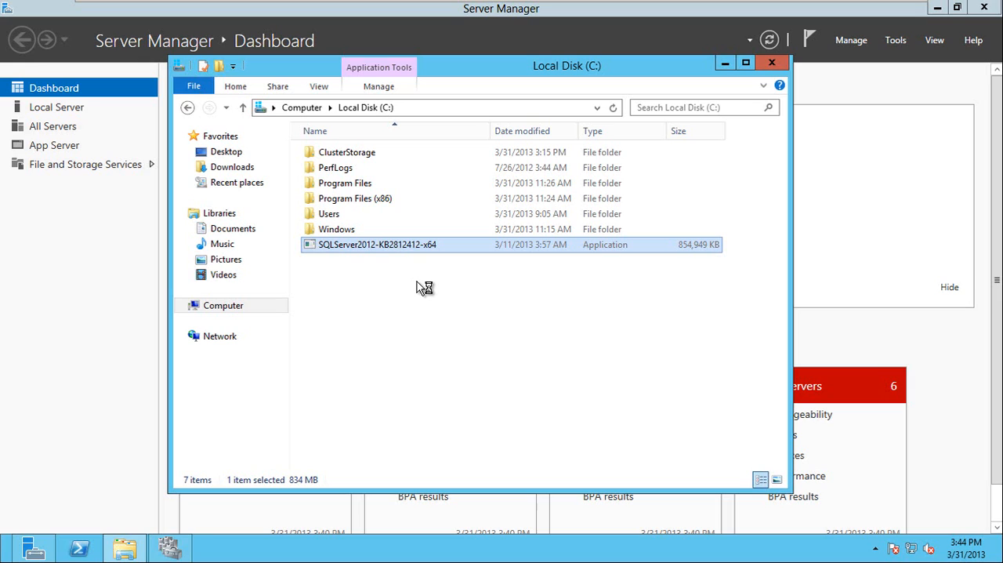
double_click(376, 245)
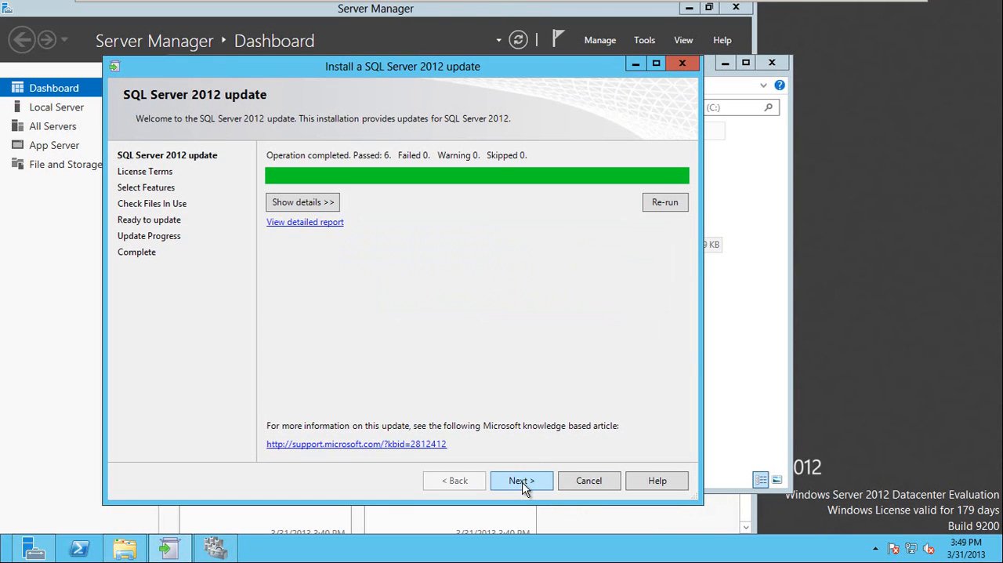
- Accept the license terms and continue to the feature selection page
left_click(521, 479)
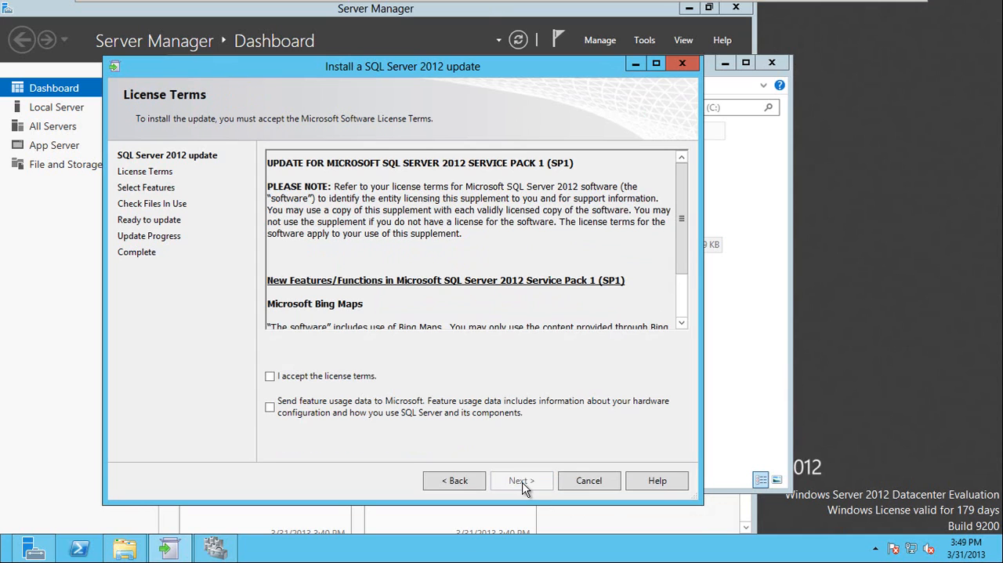
left_click(269, 376)
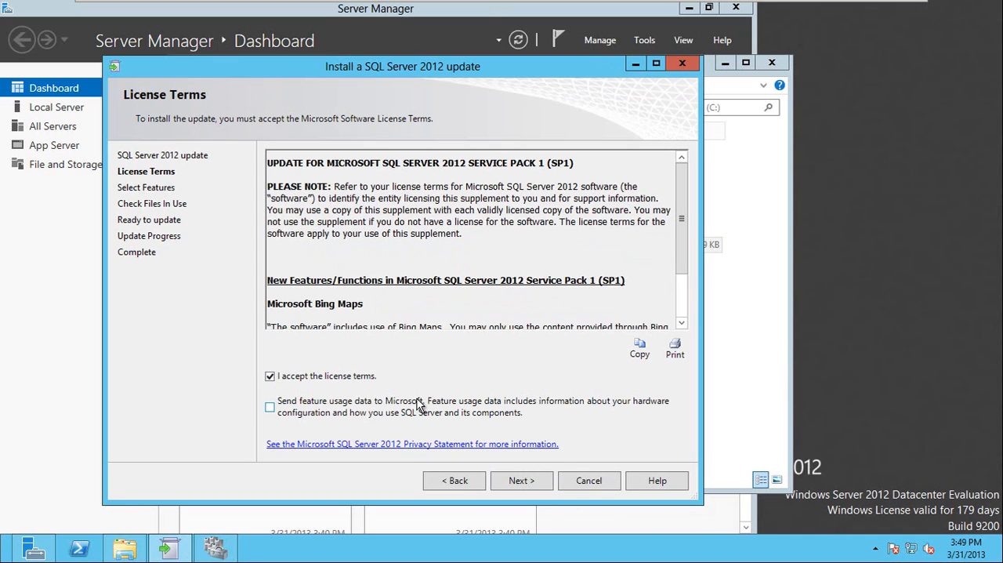
left_click(520, 479)
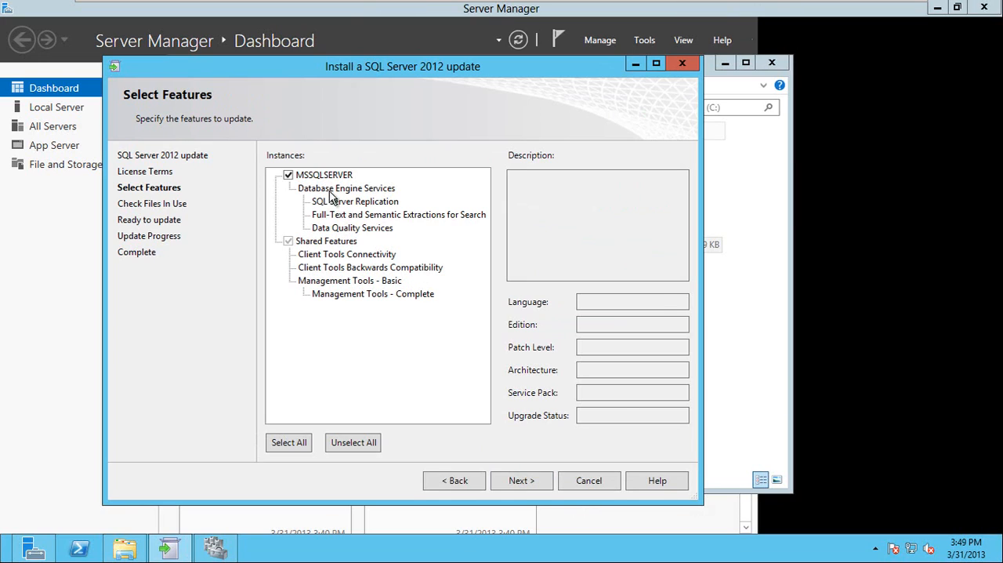
- Review the feature tree and keep MSSQLSERVER and Shared Features selected for updating
left_click(345, 188)
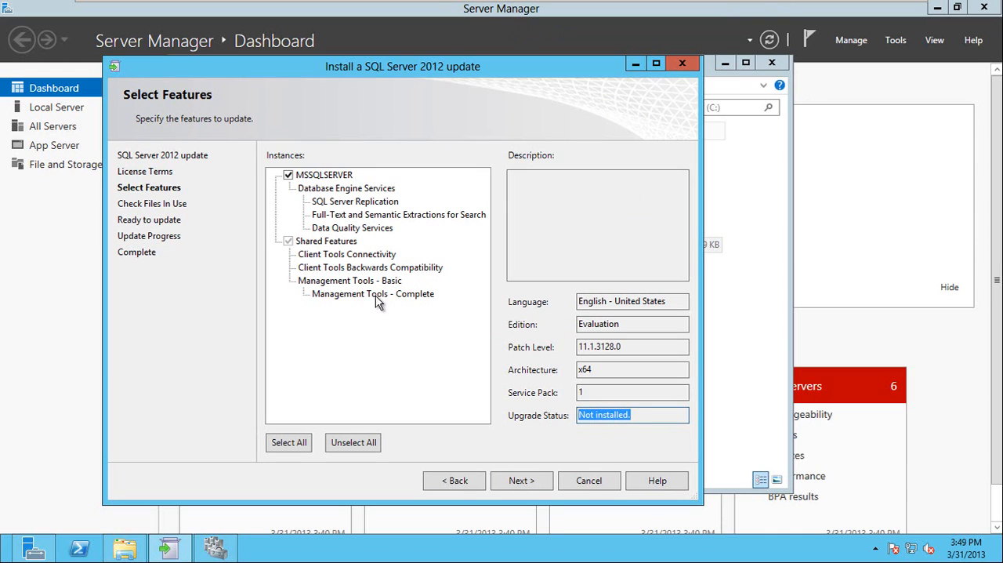
left_click(345, 279)
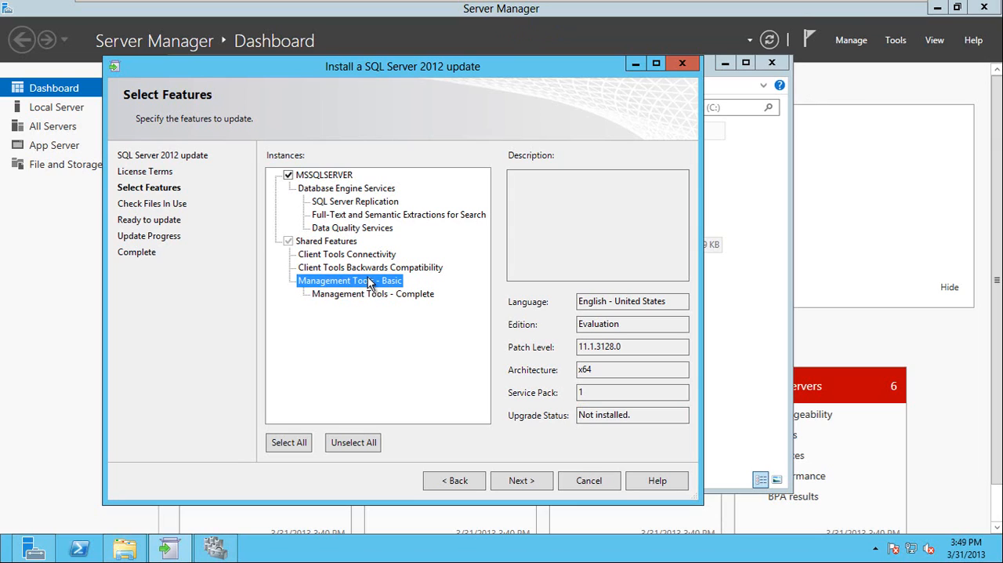
left_click(326, 241)
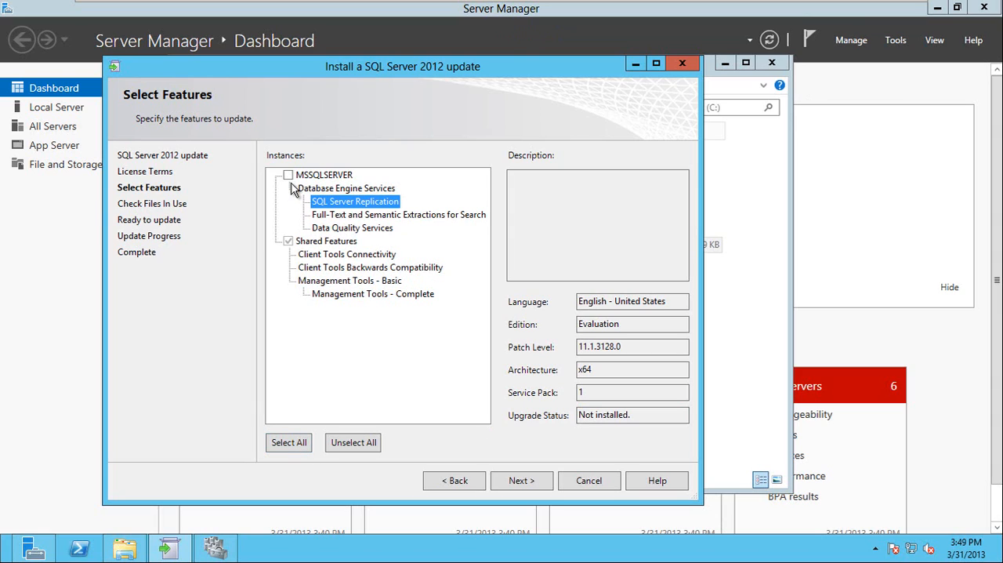
left_click(285, 174)
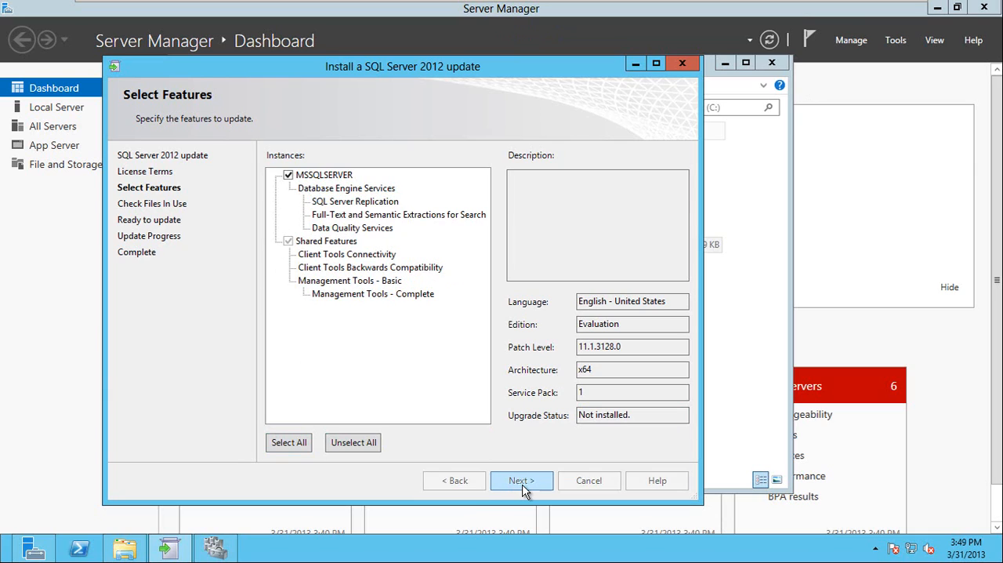
- Pass the files-in-use check to reach the ready-to-update summary at patch level 11.1.3128.0
left_click(521, 479)
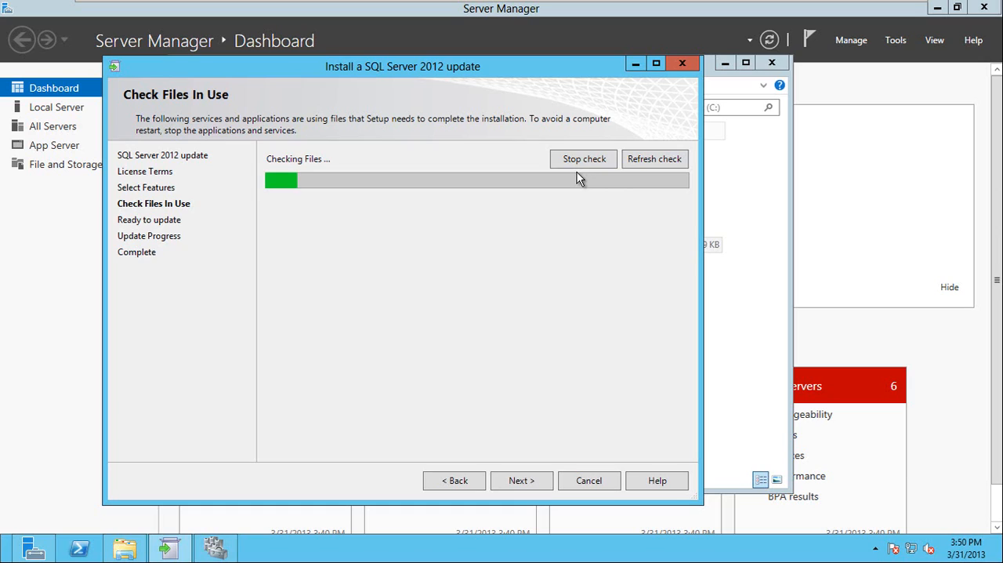
mouse_move(220, 293)
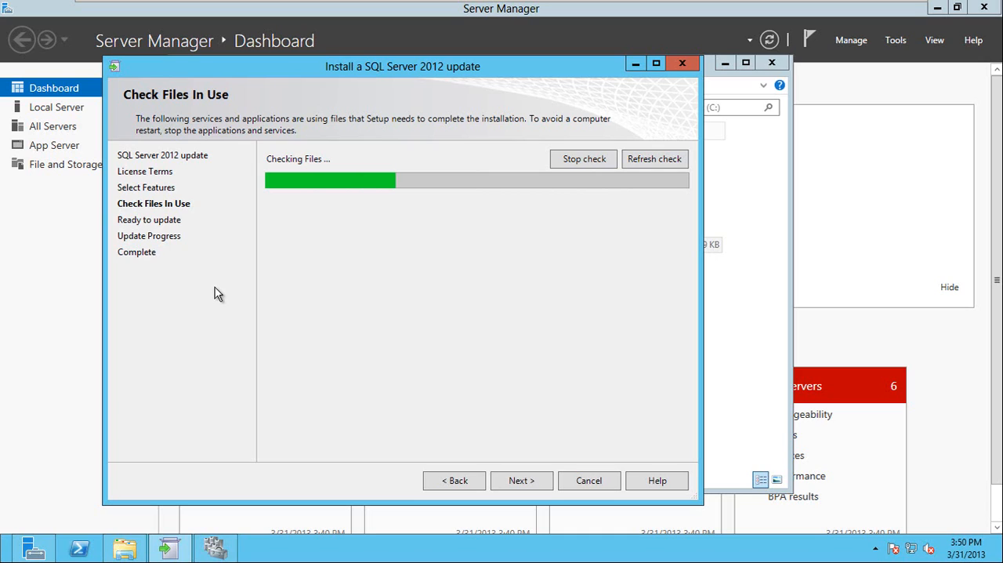
mouse_move(212, 290)
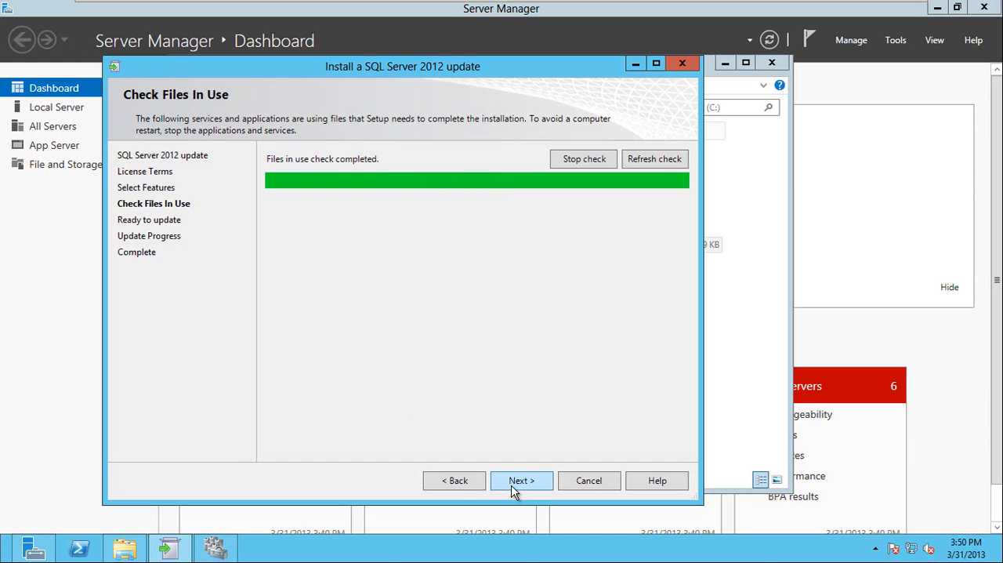
mouse_move(355, 296)
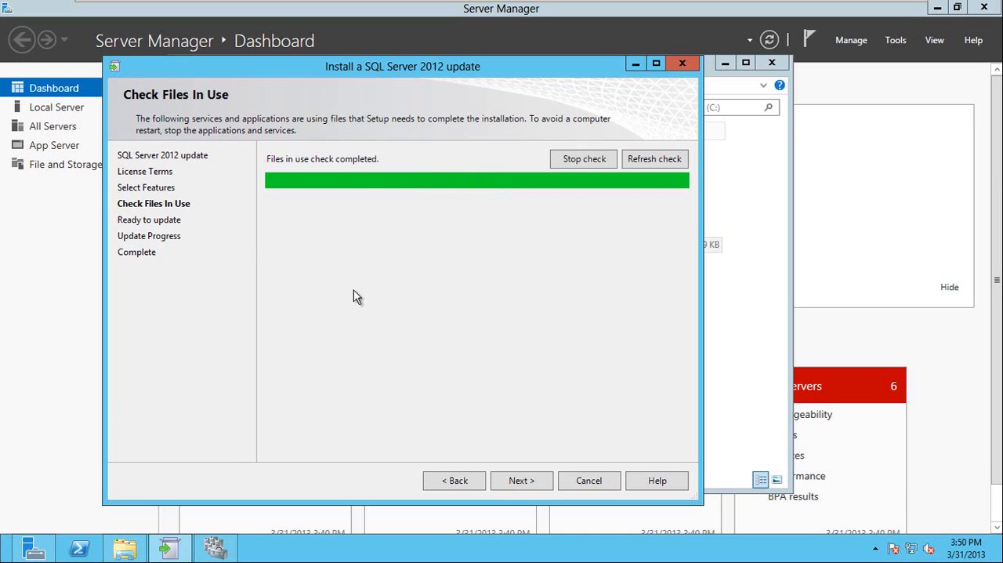
mouse_move(366, 272)
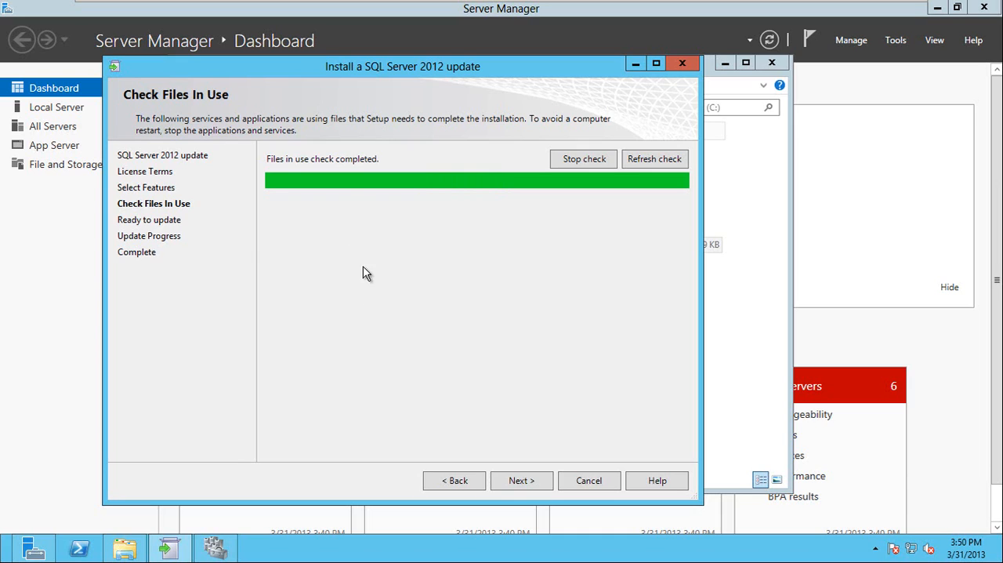
mouse_move(448, 227)
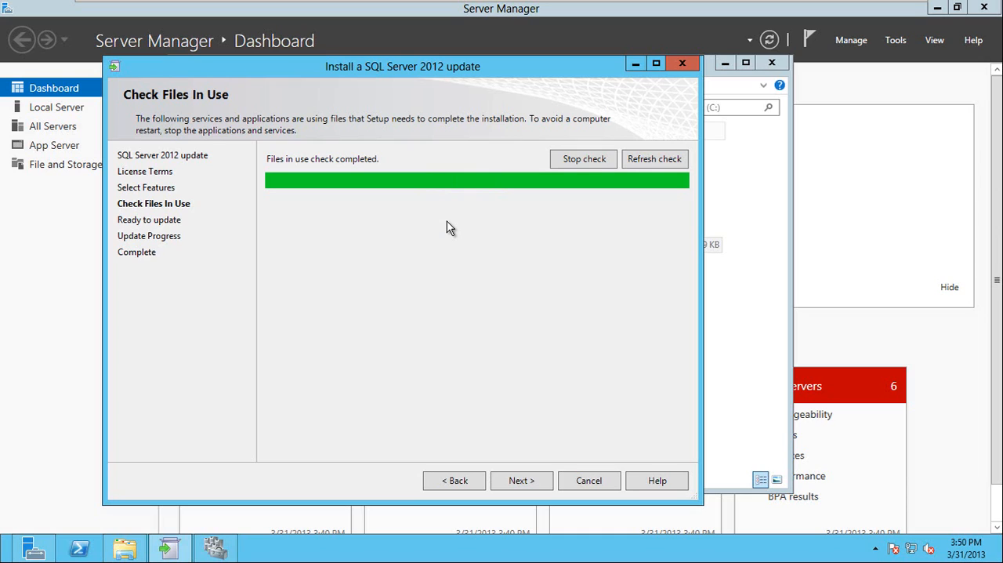
mouse_move(523, 459)
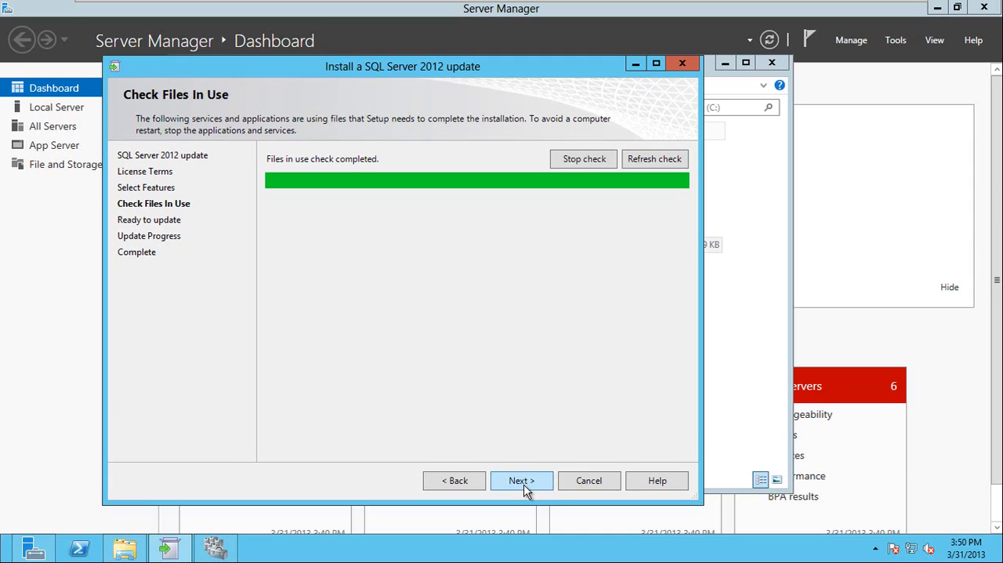
left_click(520, 480)
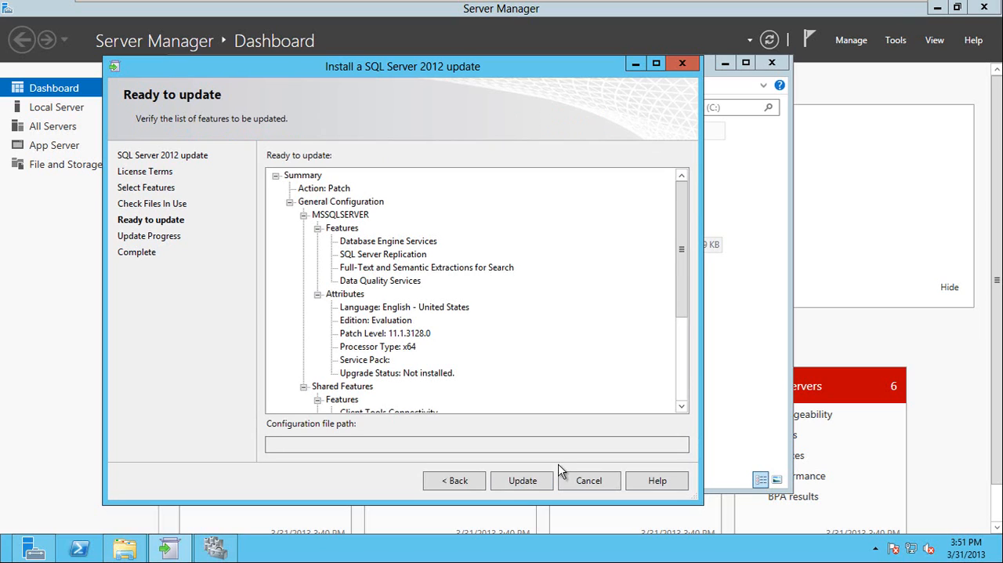
- Apply the update until every feature reports Succeeded, then close the installer
left_click(520, 479)
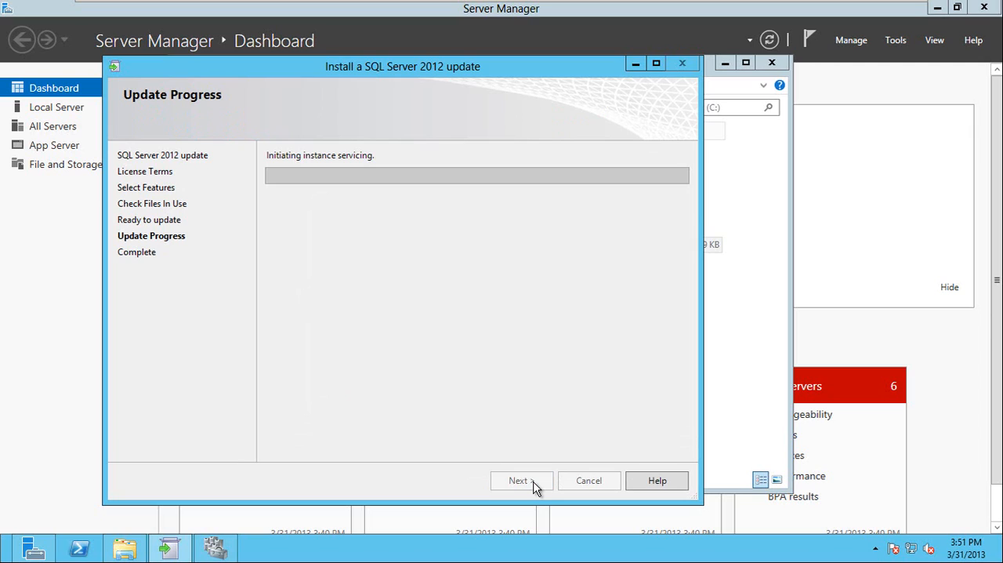
mouse_move(507, 471)
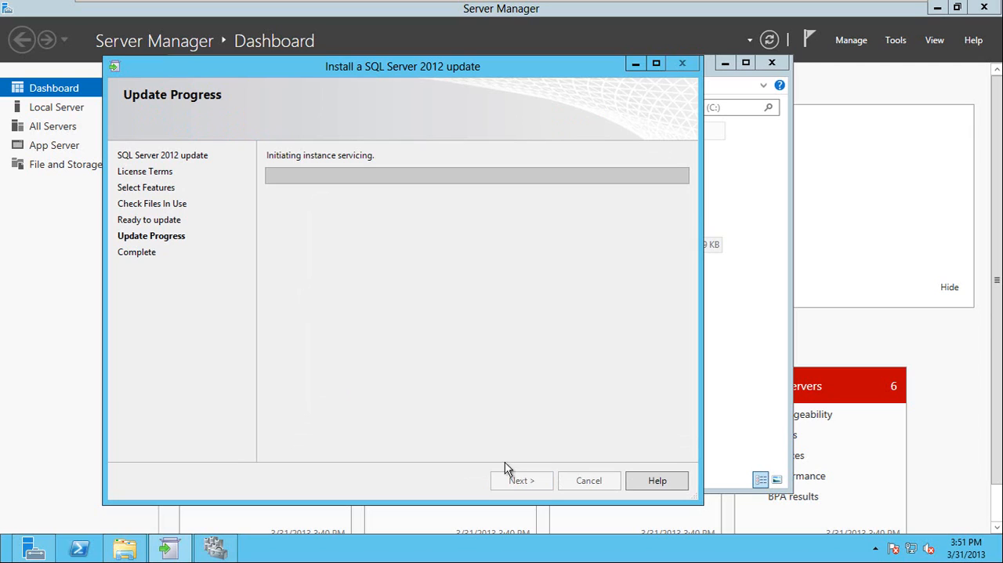
mouse_move(253, 398)
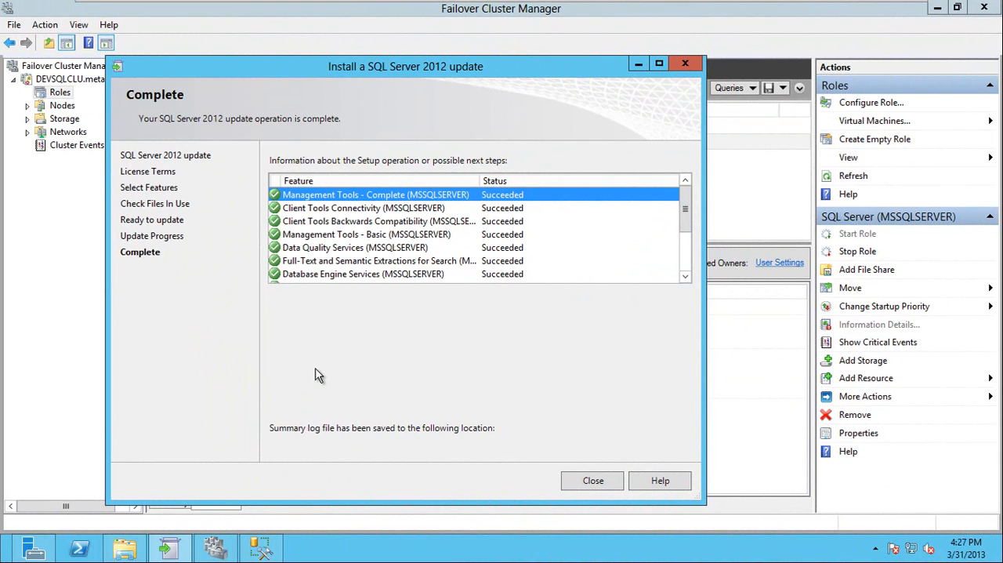
mouse_move(648, 219)
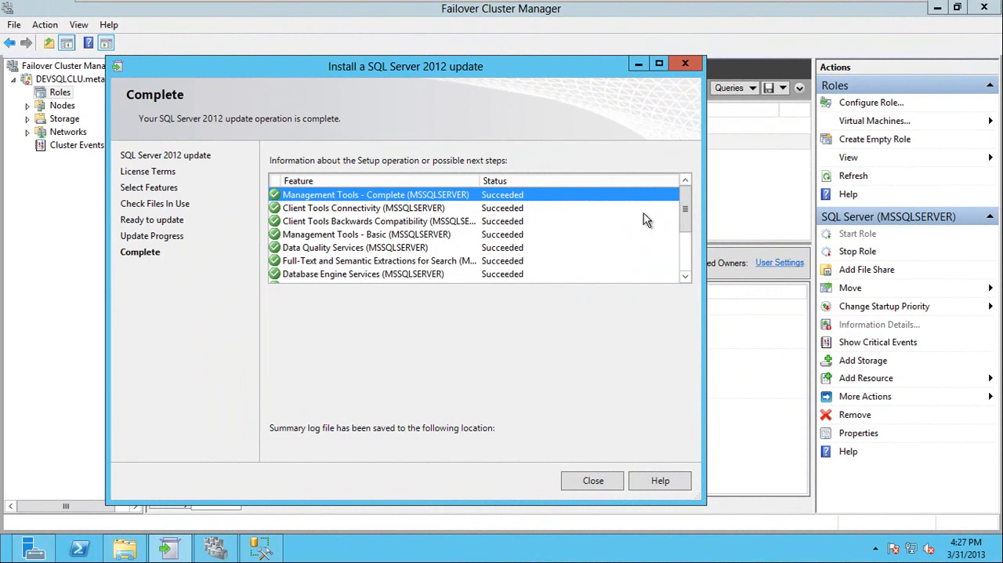
scroll("down", 3)
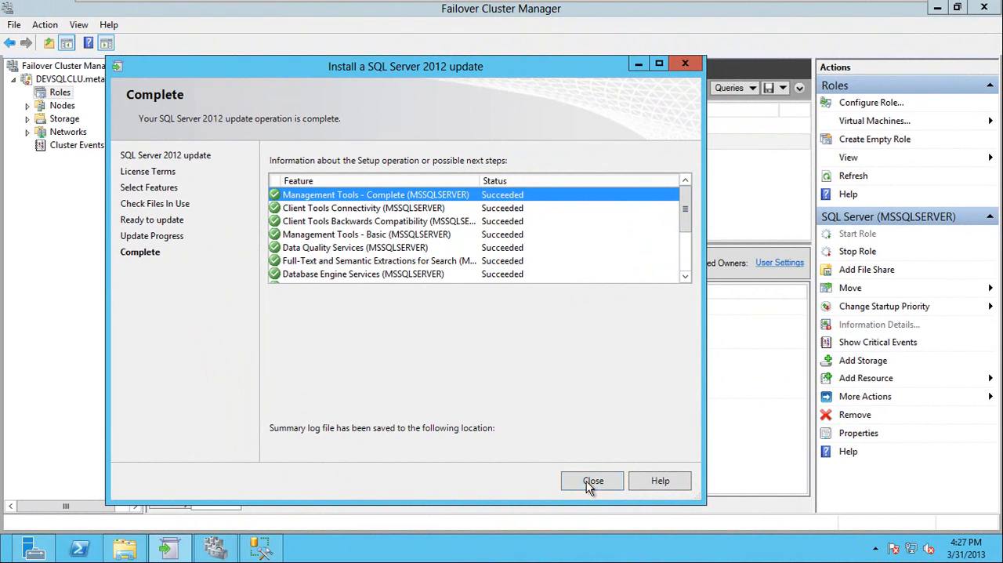
left_click(593, 479)
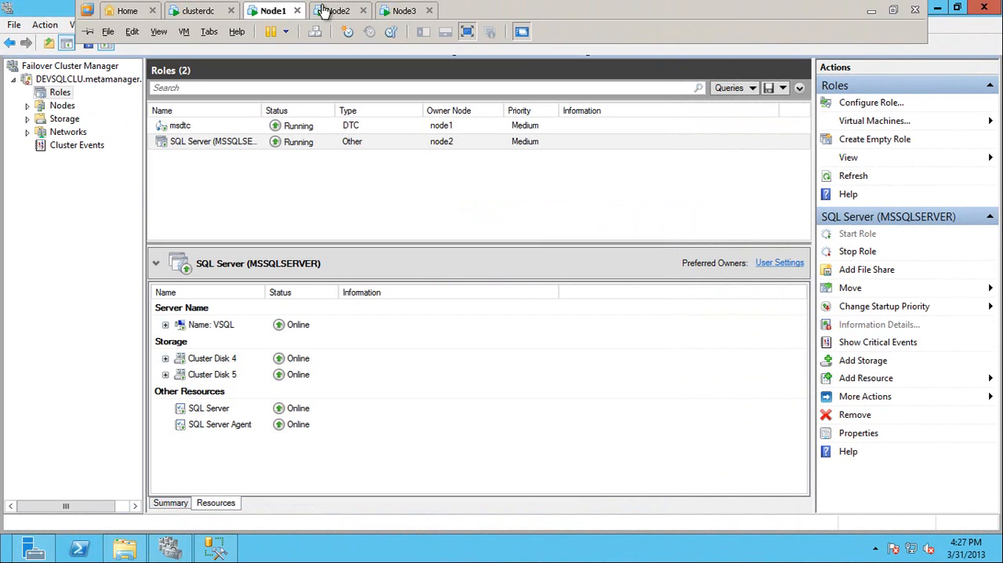
- Switch to the SSMS session and confirm VSQL still reports build 11.0.3128
left_click(360, 9)
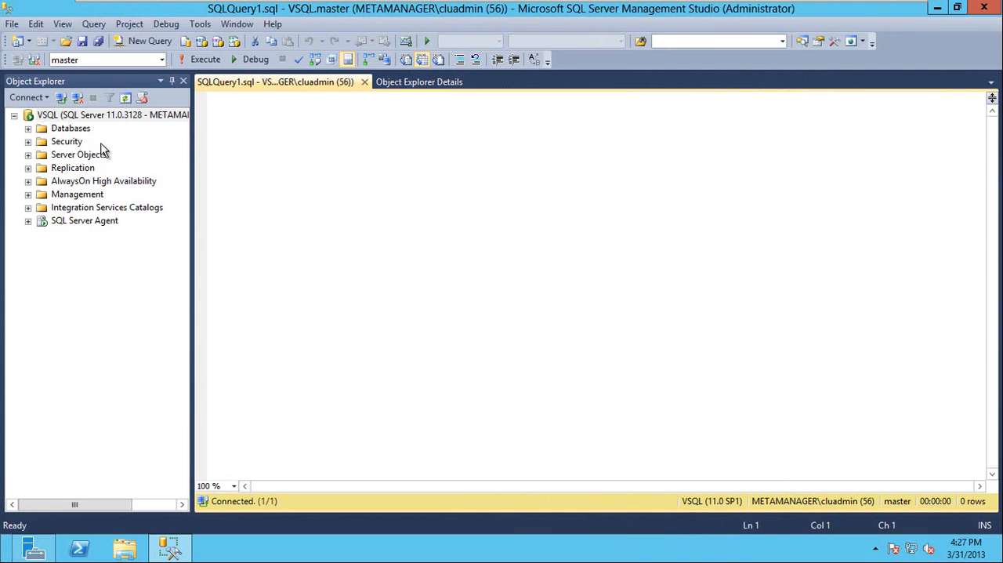
mouse_move(116, 116)
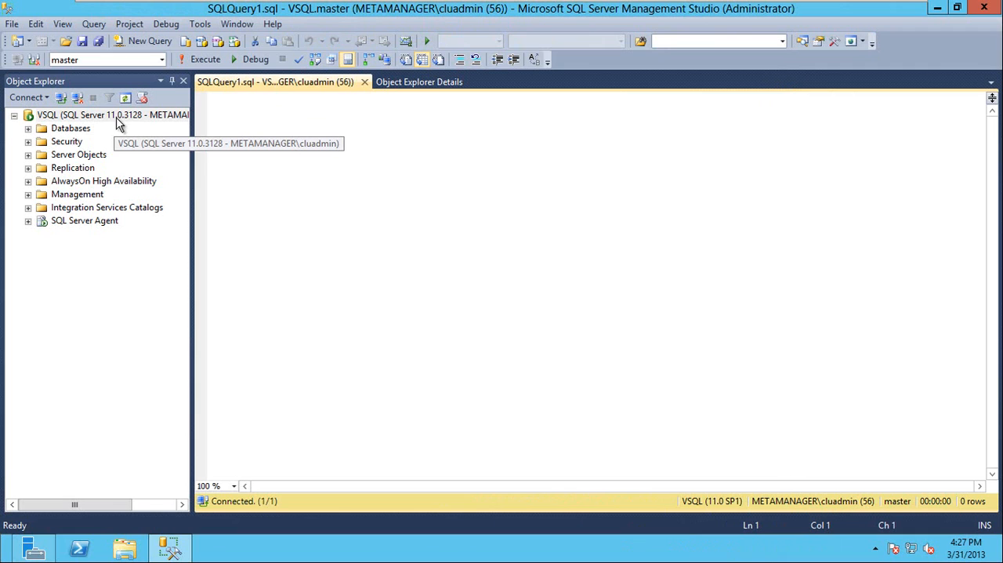
mouse_move(141, 126)
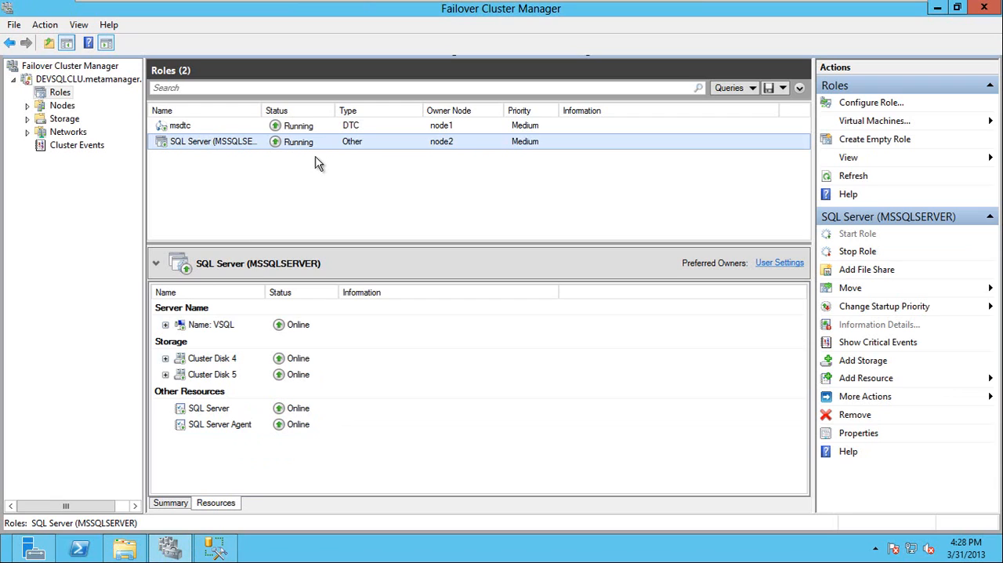
- Move the SQL Server (MSSQLSERVER) role to node1 via Move > Select Node
right_click(211, 141)
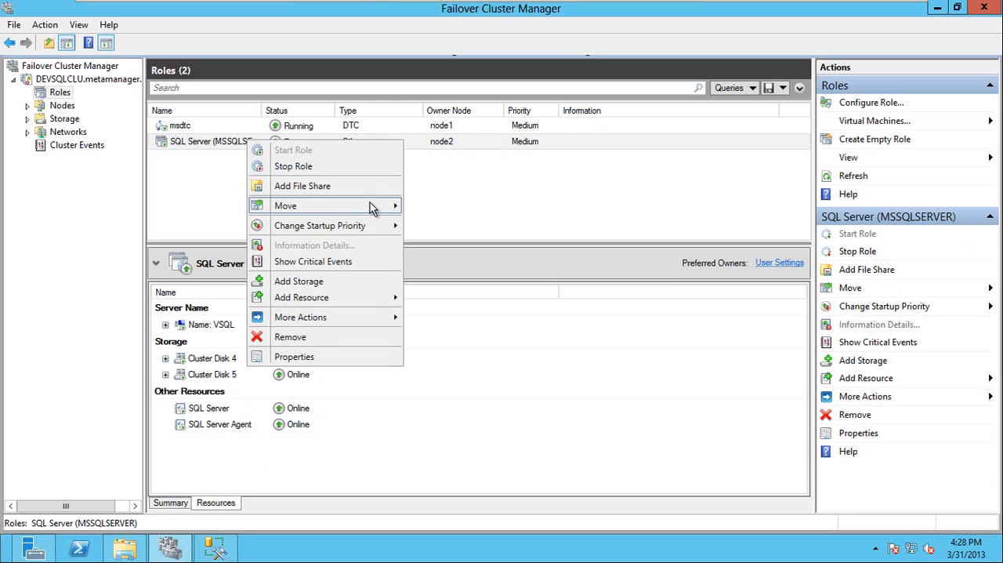
mouse_move(314, 206)
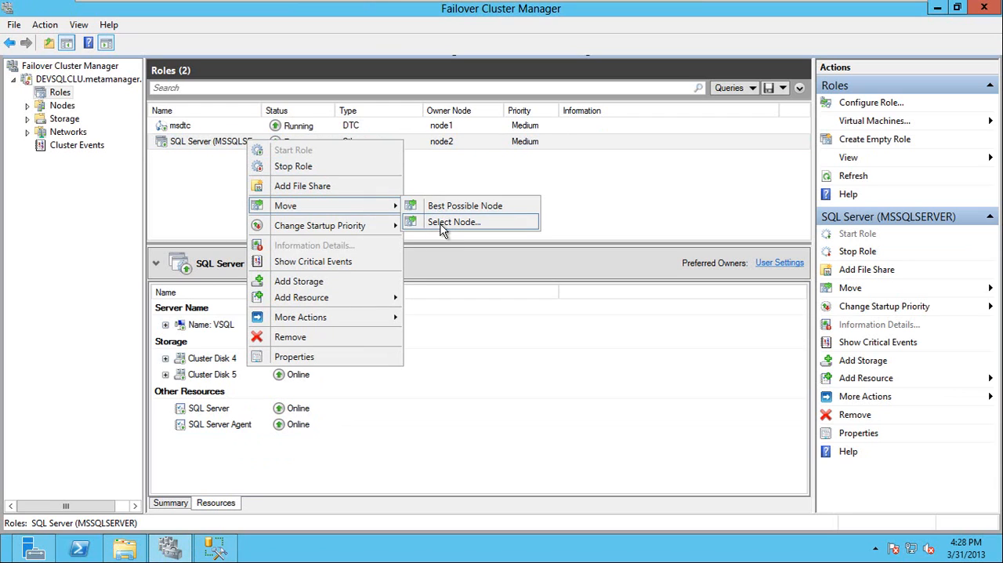
left_click(455, 222)
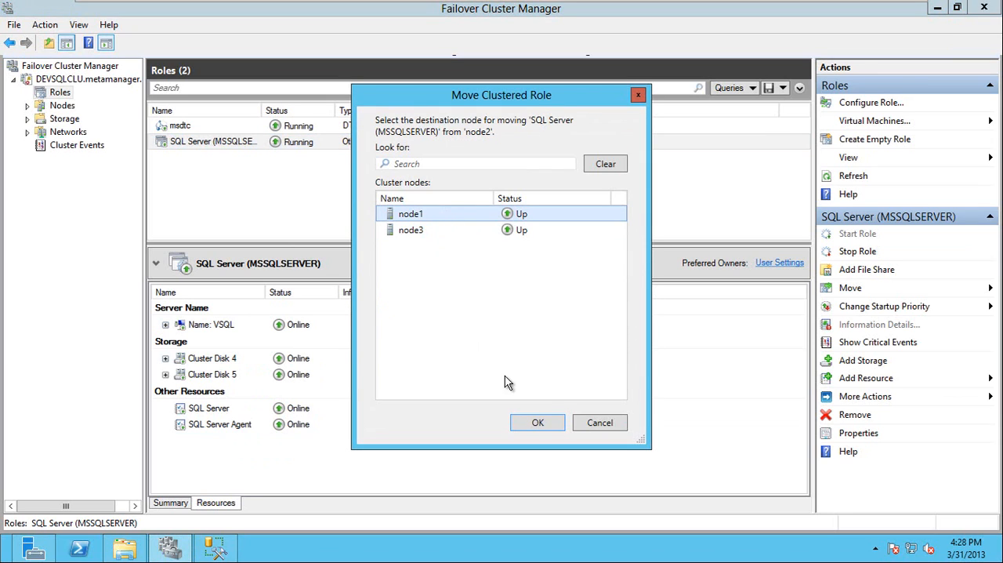
left_click(538, 423)
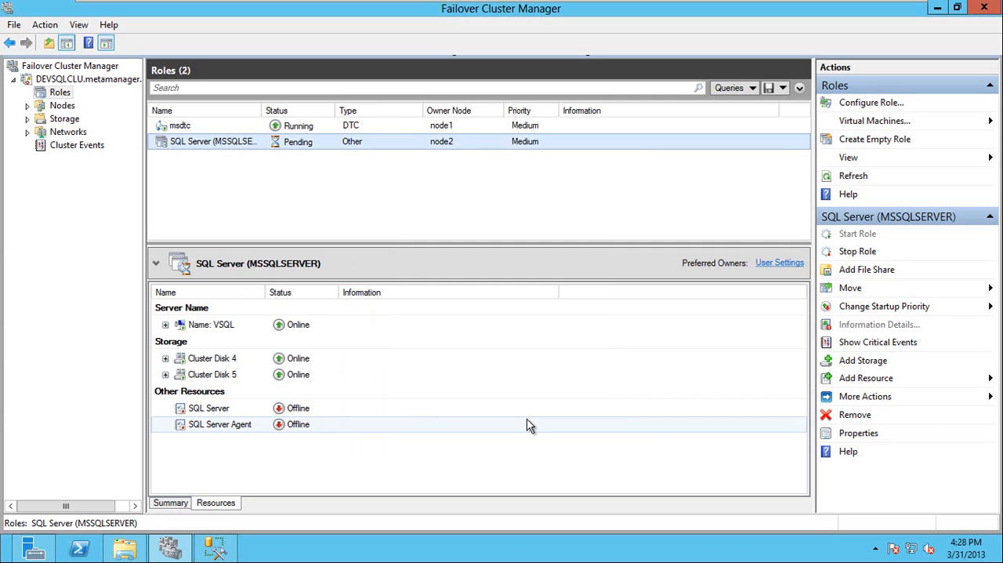
- Confirm the role is Running on node1 with all its resources online
left_click(857, 250)
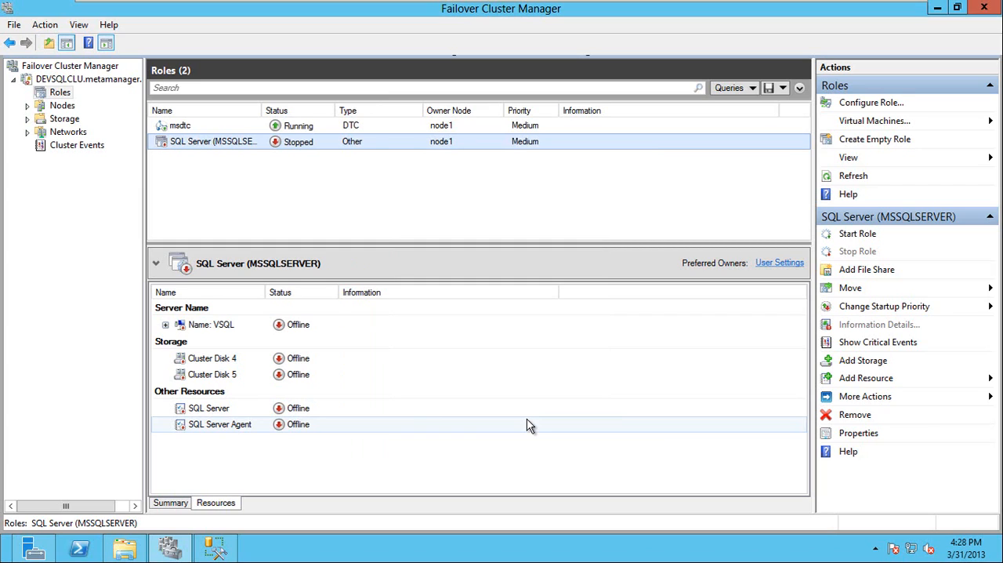
left_click(856, 232)
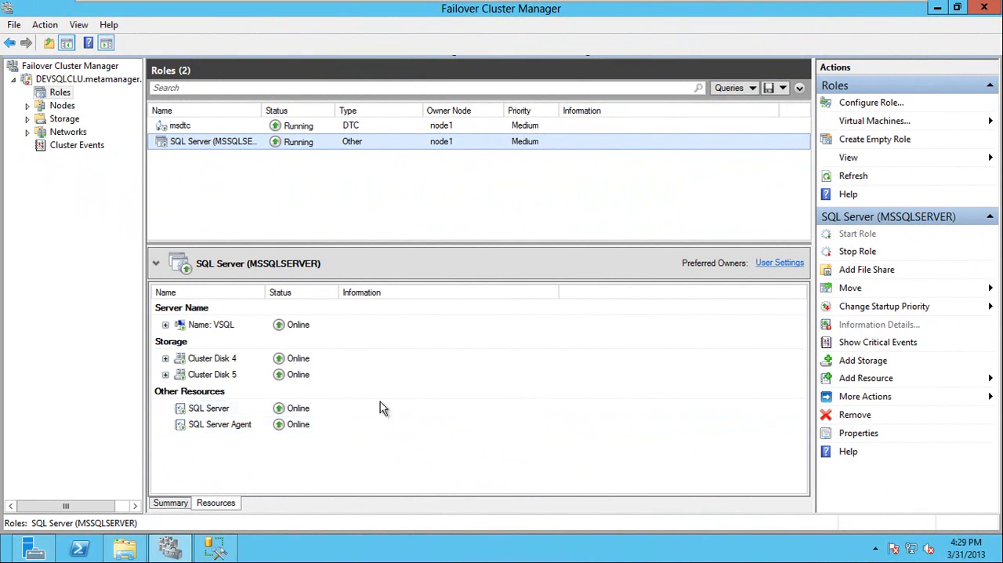
left_click(210, 408)
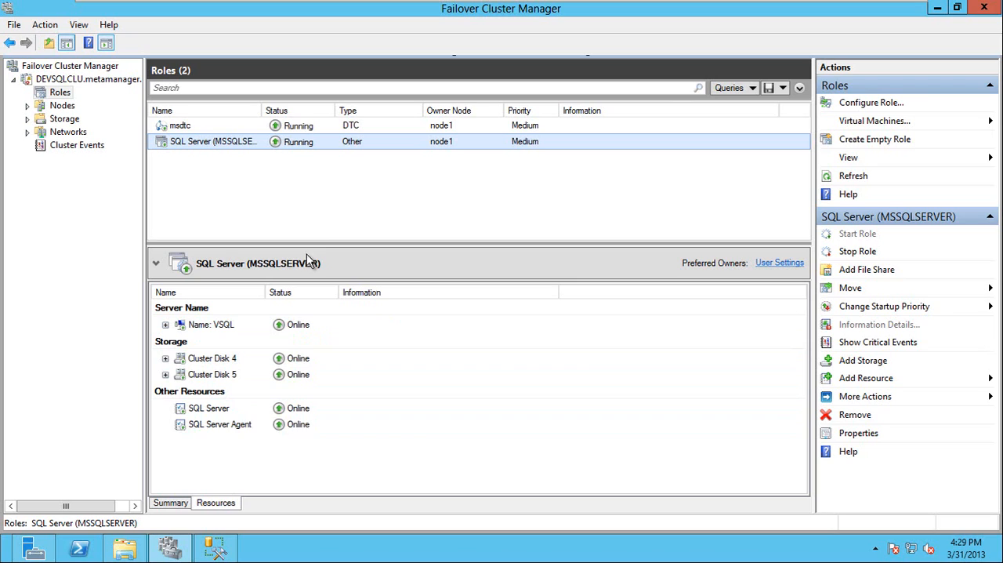
mouse_move(411, 210)
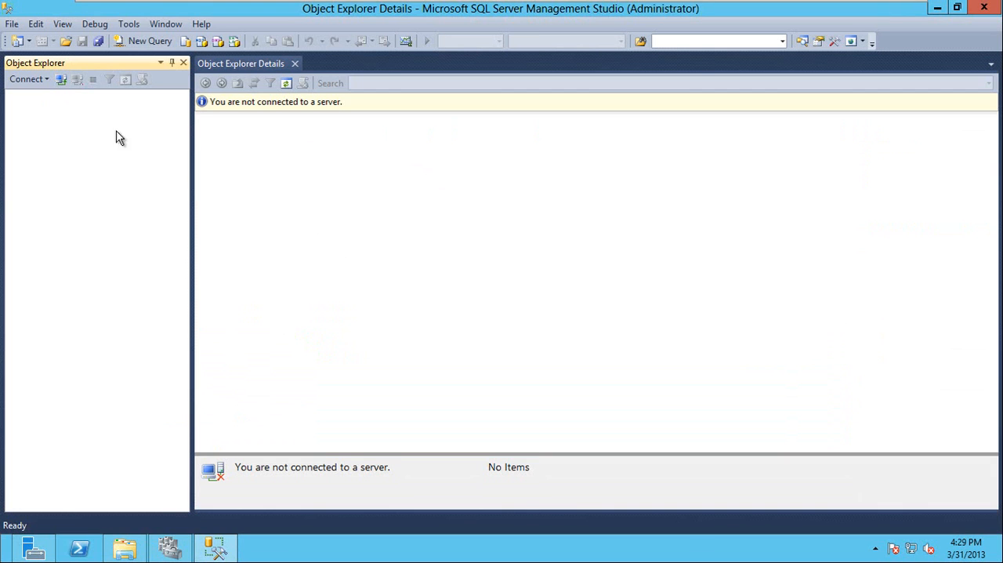
- Connect Object Explorer to the VSQL database engine and read its build 11.0.3349
left_click(29, 78)
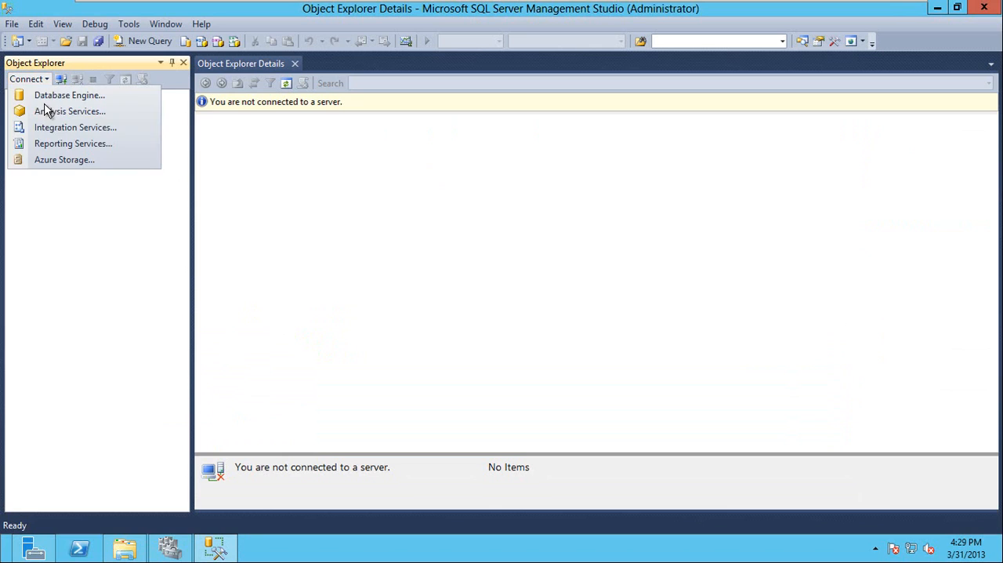
left_click(69, 94)
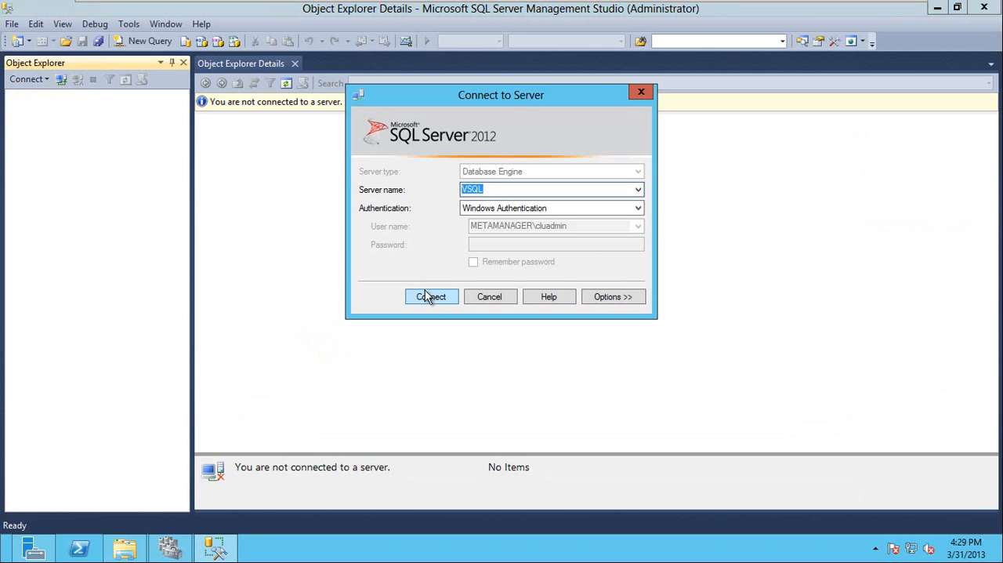
left_click(430, 296)
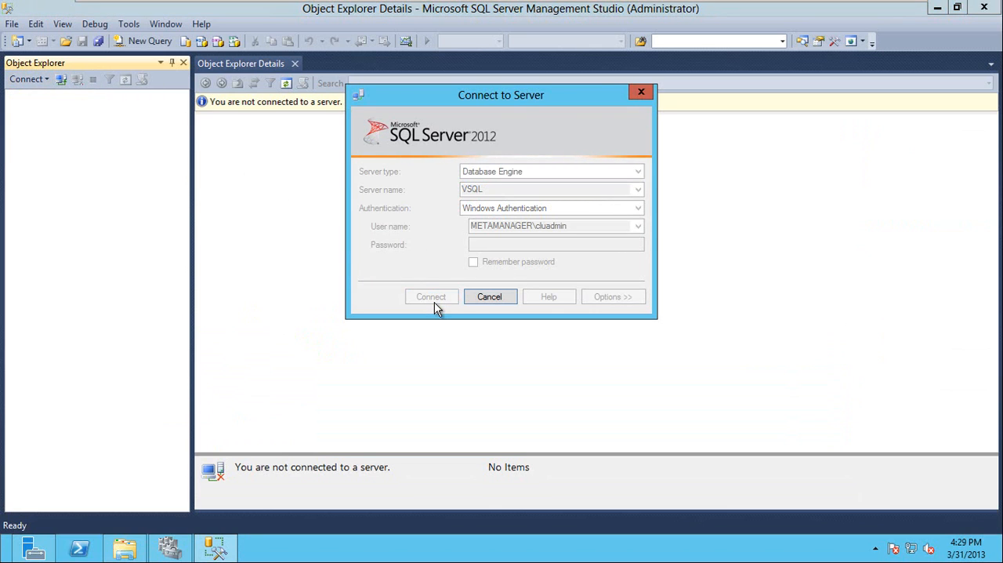
left_click(431, 296)
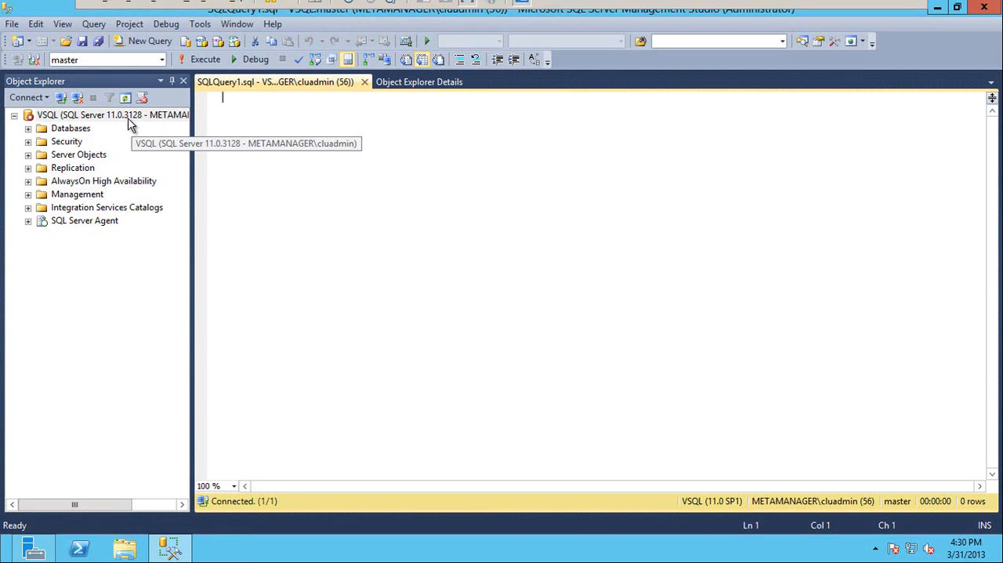
mouse_move(279, 6)
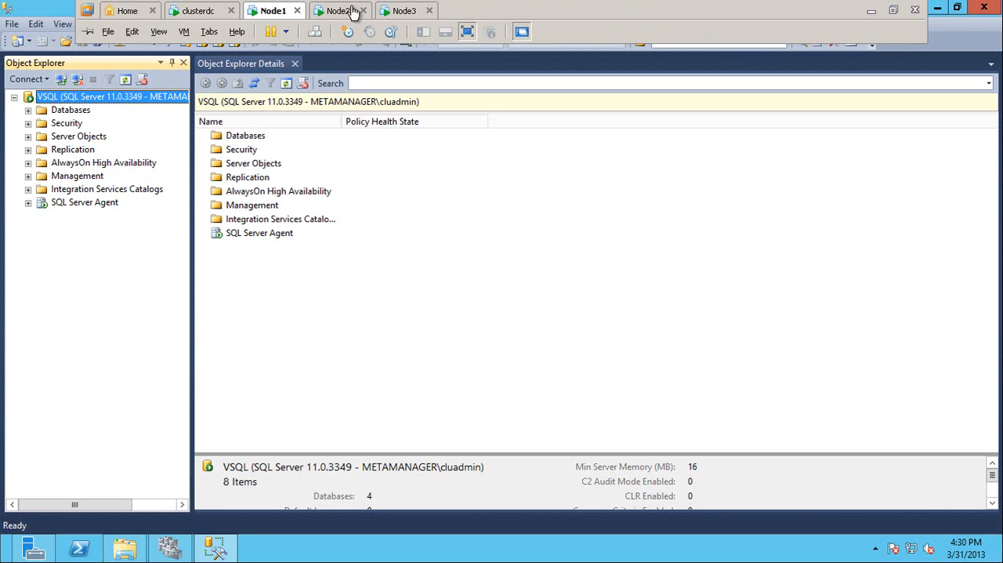
left_click(347, 9)
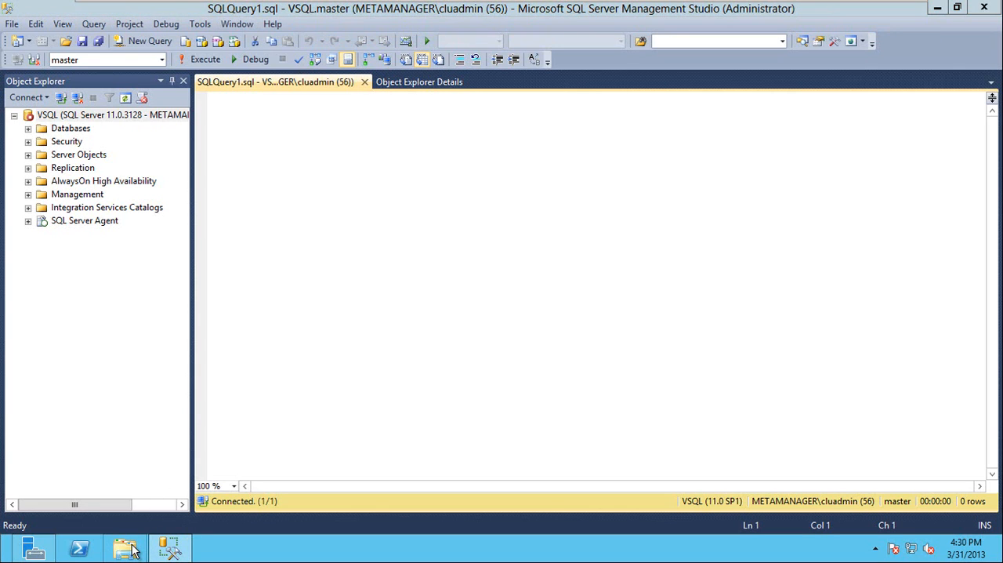
- Run SQLServer2012-KB2812412-x64 from \\node1\c$ as administrator so its setup wizard opens
left_click(125, 547)
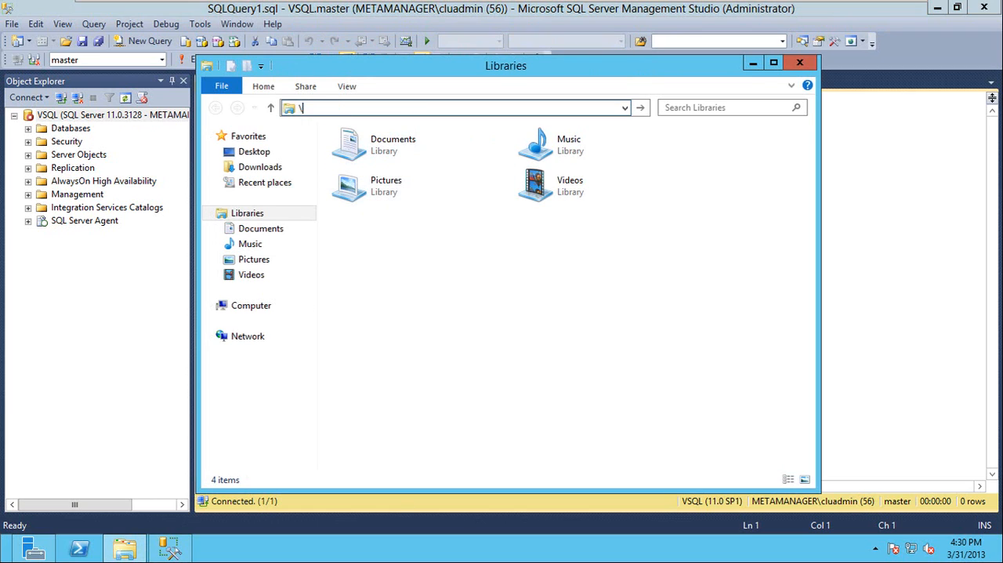
type("\\")
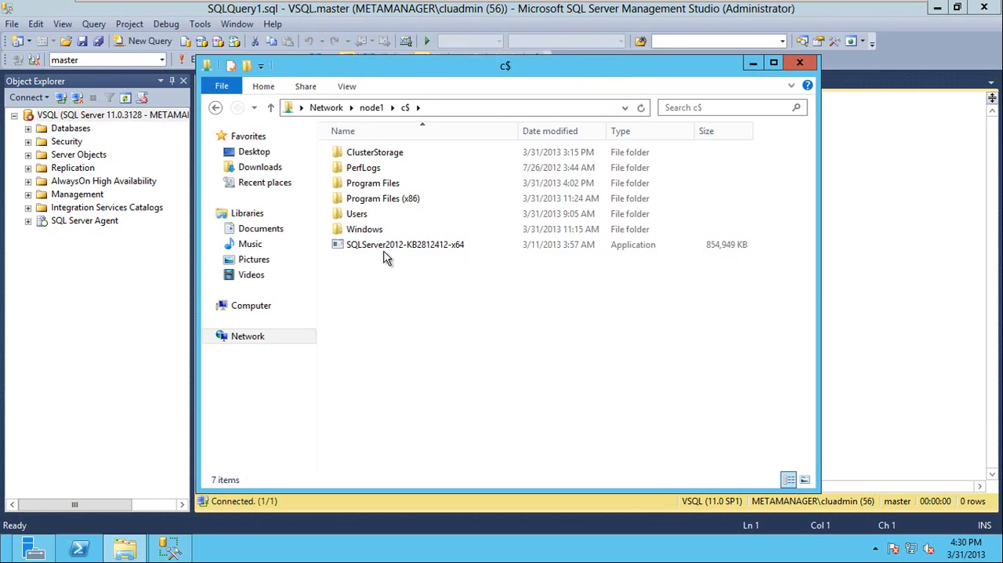
right_click(405, 244)
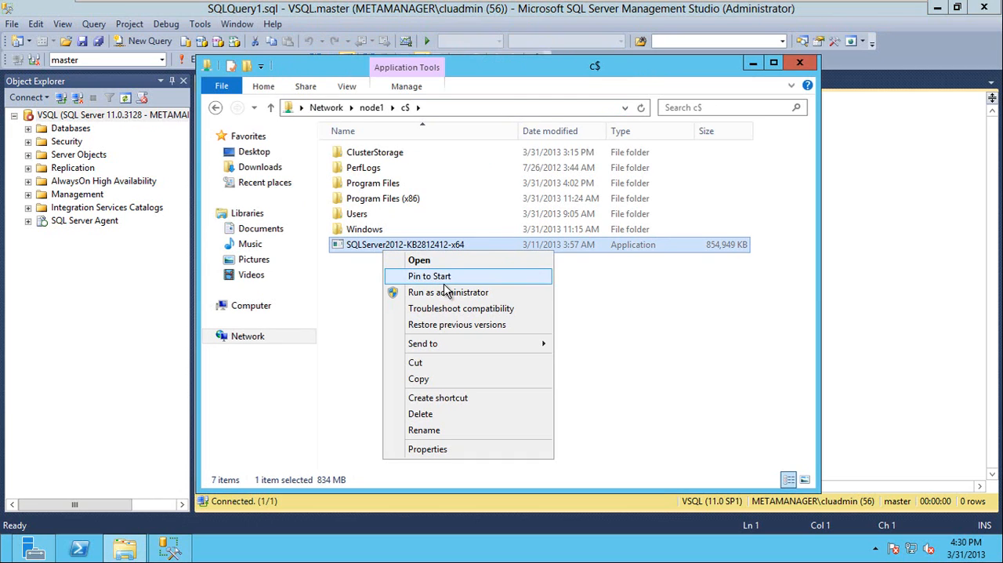
left_click(448, 292)
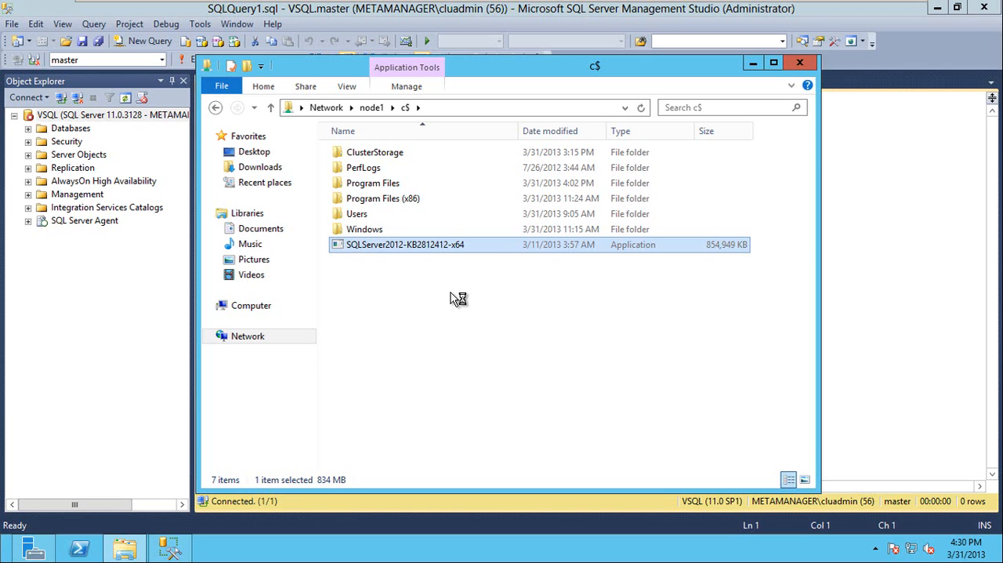
left_click(796, 66)
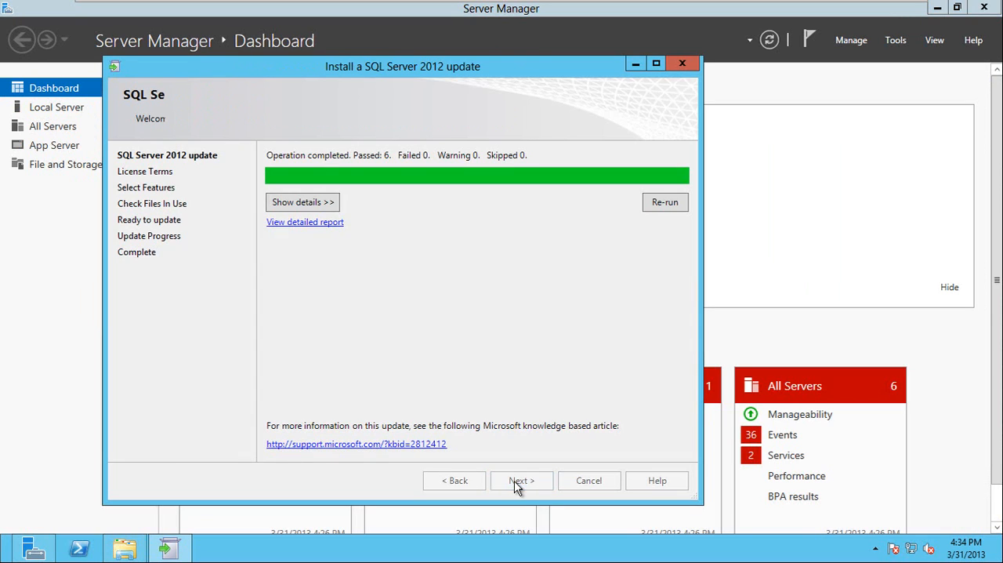
- Pass the rules check, accept the license terms and keep the MSSQLSERVER features selected
left_click(521, 480)
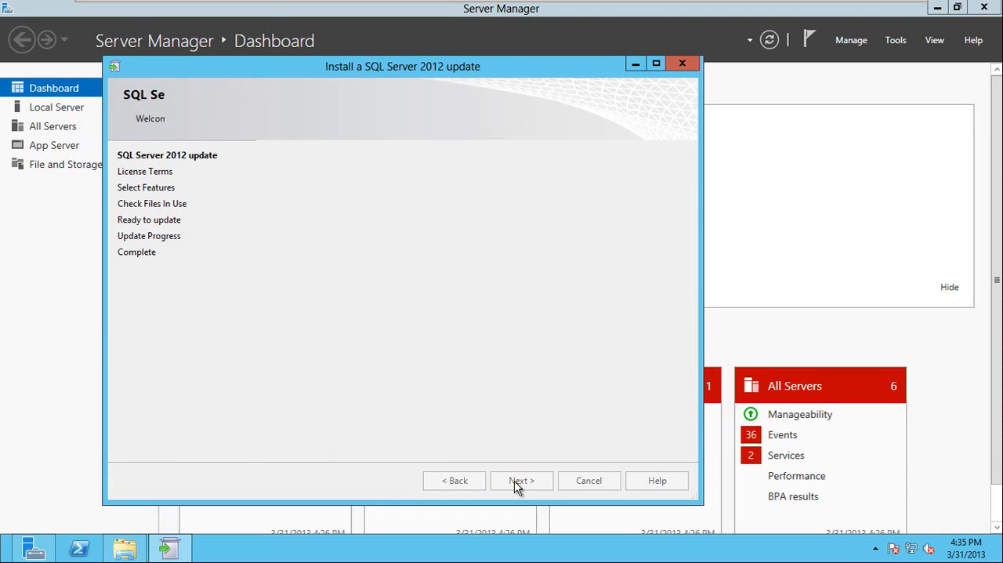
left_click(520, 479)
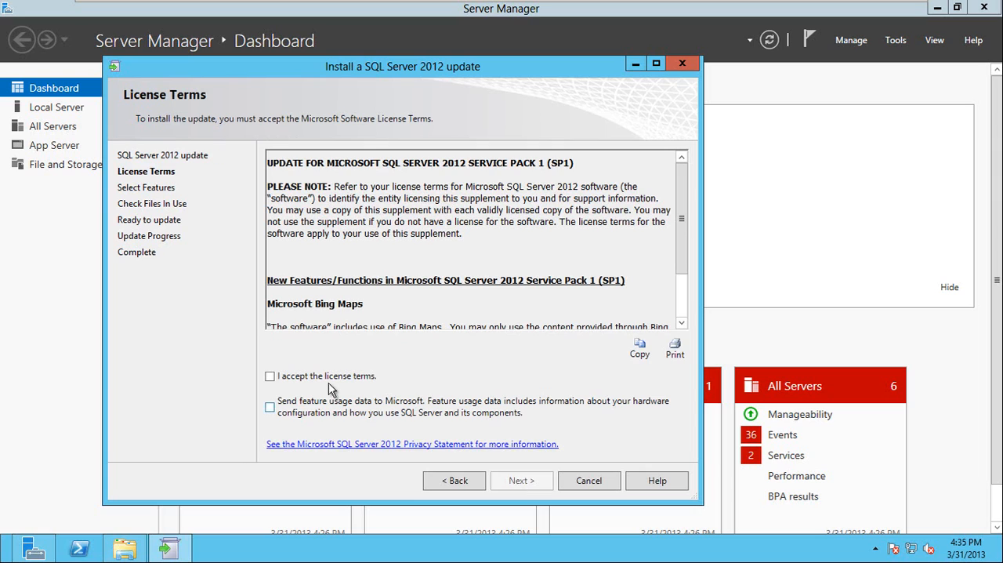
left_click(269, 376)
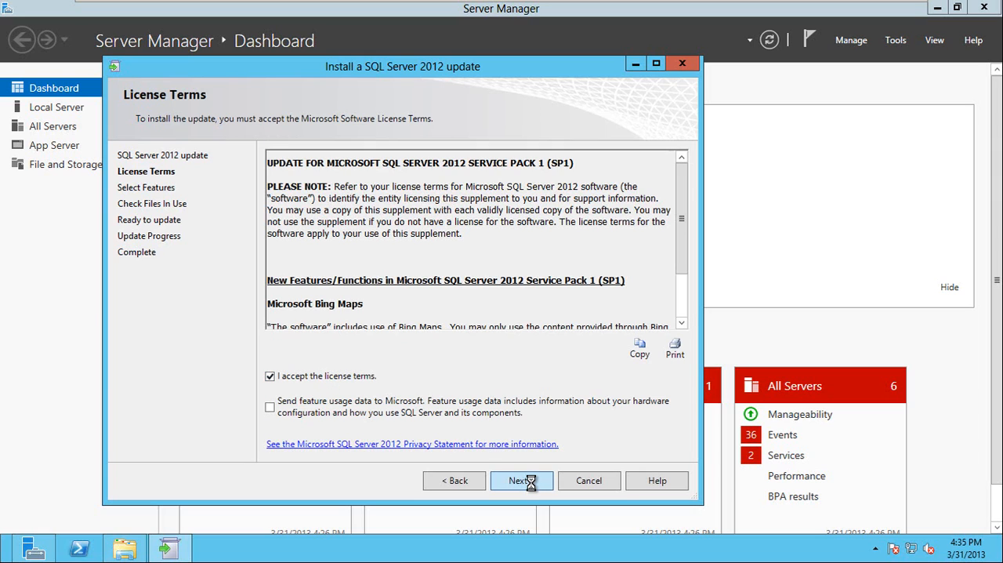
left_click(522, 479)
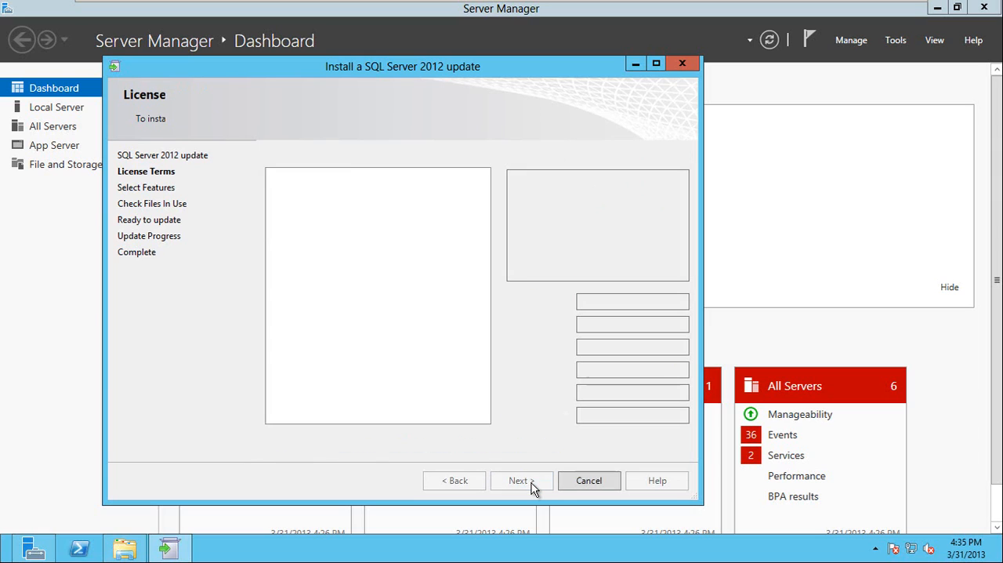
left_click(521, 479)
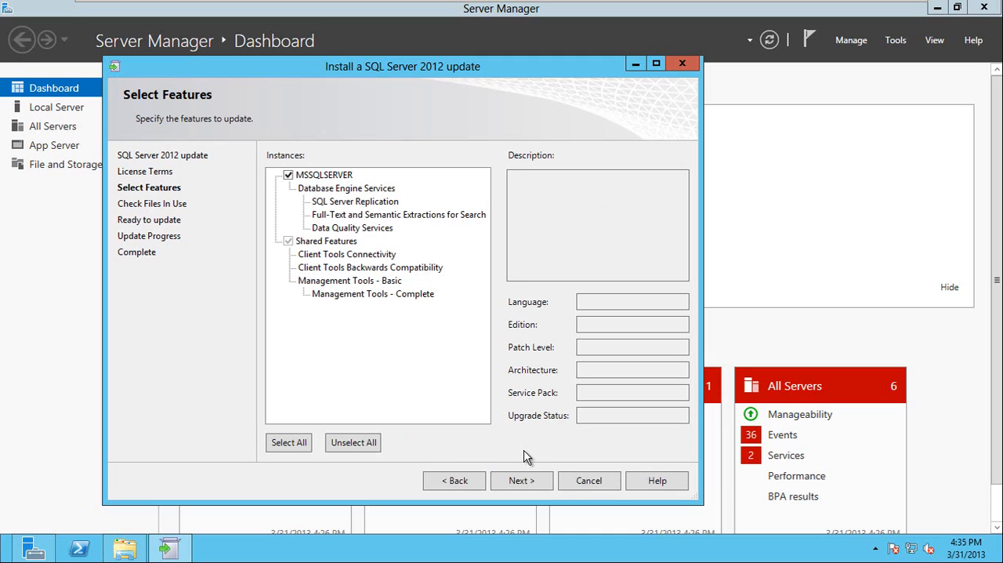
mouse_move(515, 464)
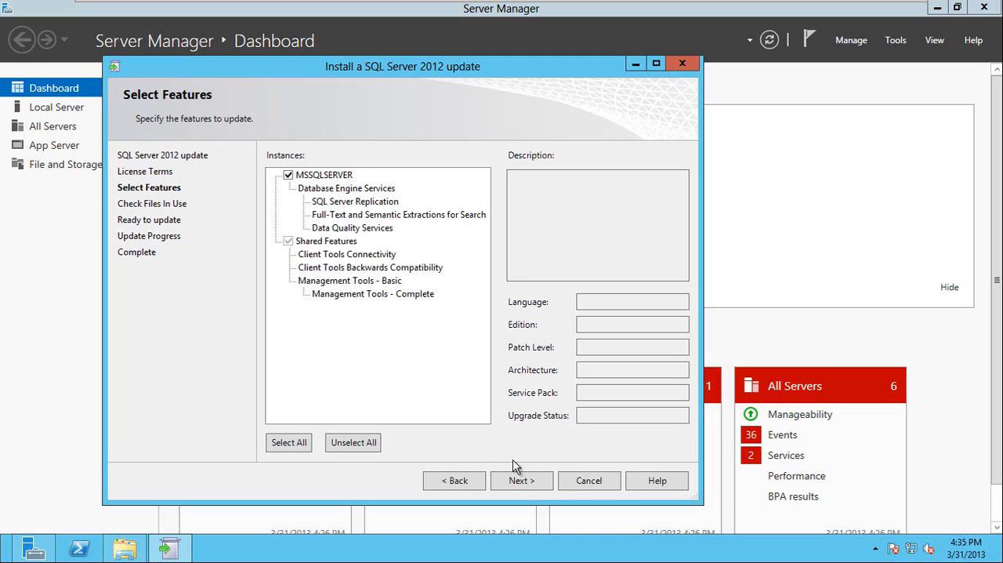
left_click(520, 480)
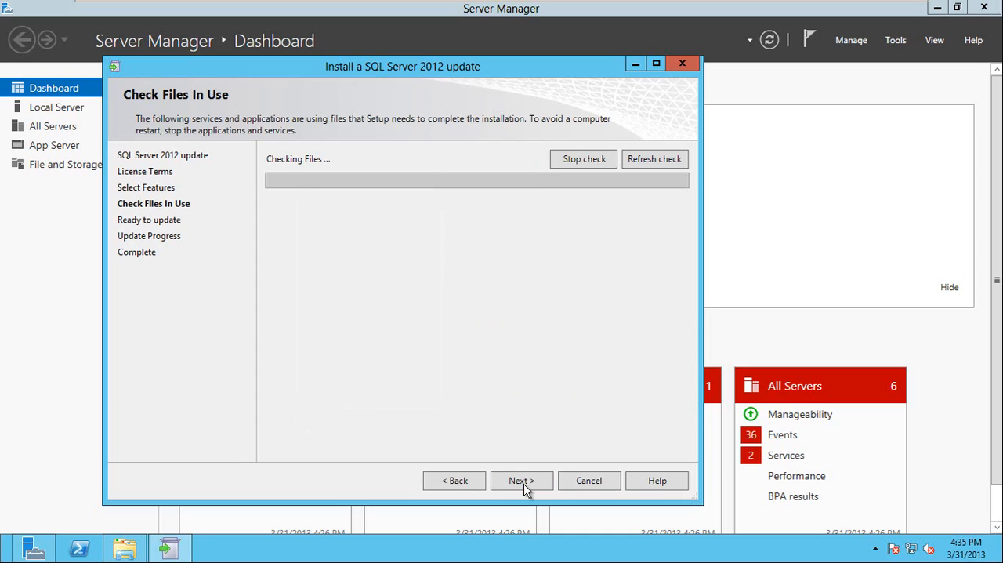
mouse_move(532, 473)
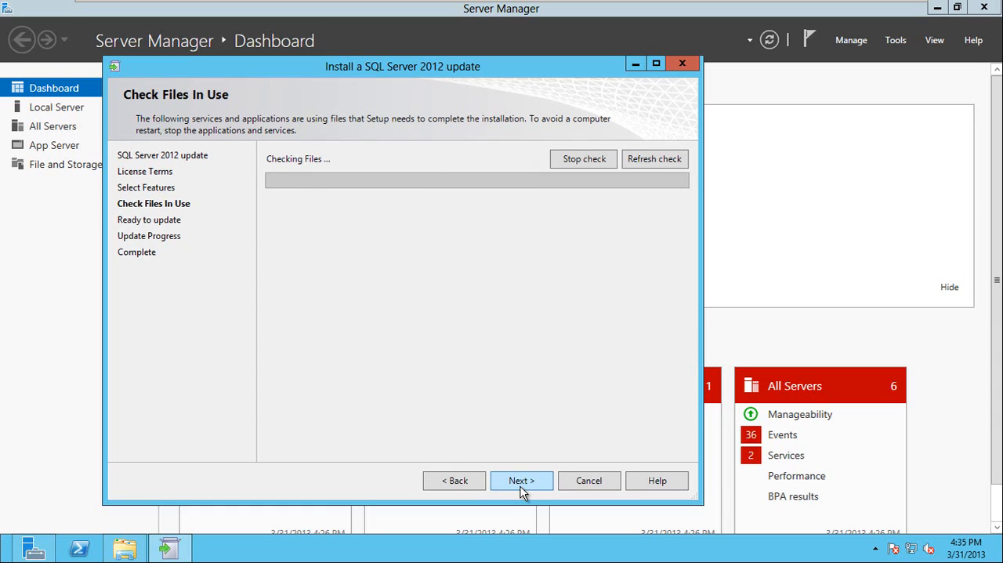
- Pass the files-in-use check and apply the update until every feature reports Succeeded
left_click(520, 479)
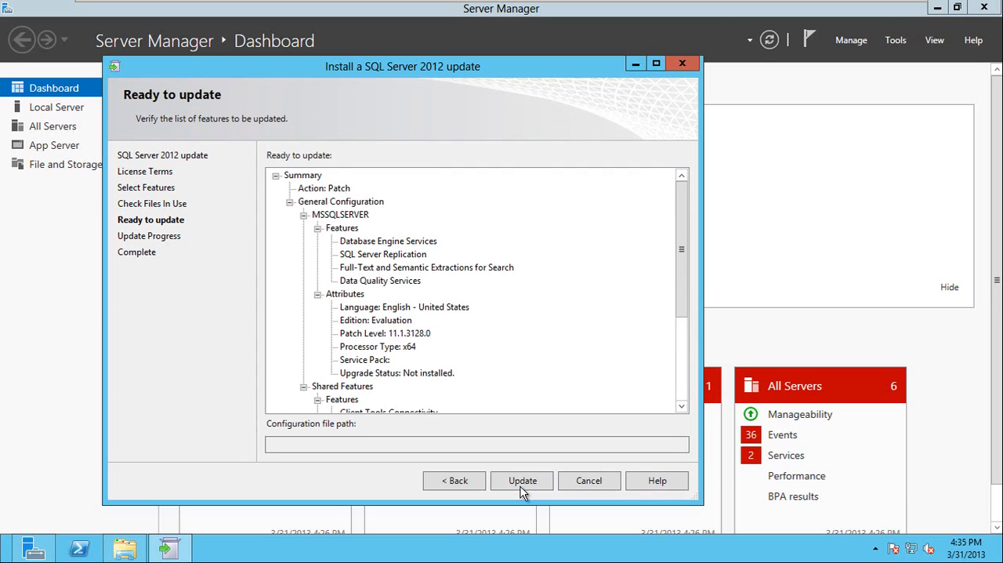
mouse_move(530, 483)
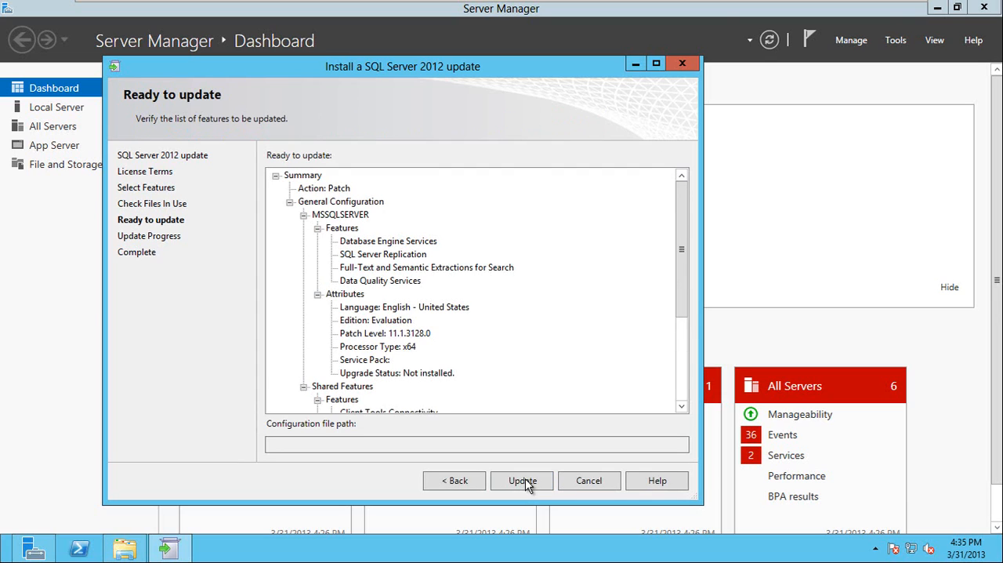
left_click(522, 479)
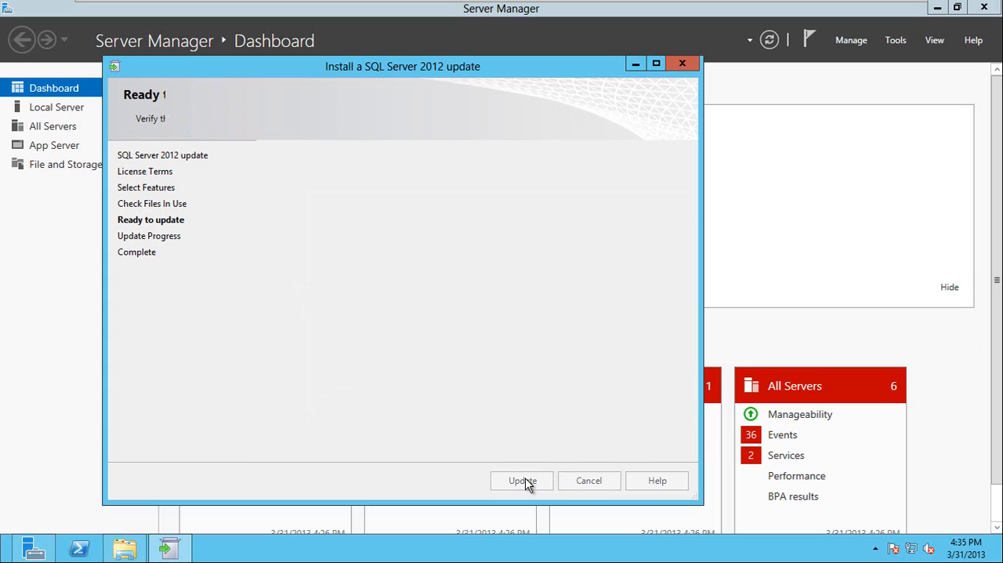
left_click(520, 480)
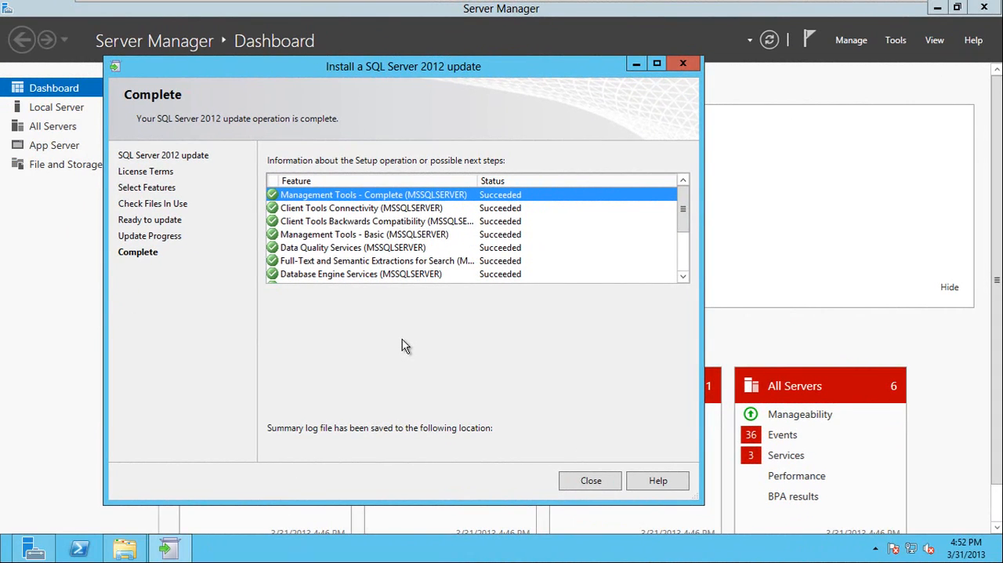
mouse_move(594, 438)
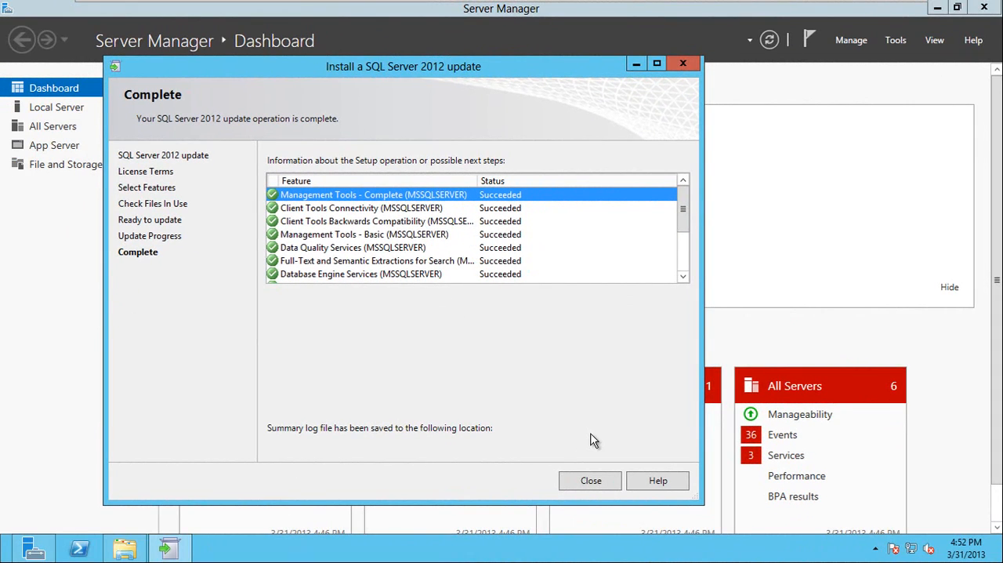
- Move the SQL Server (MSSQLSERVER) role to node2 via Move > Select Node
left_click(589, 480)
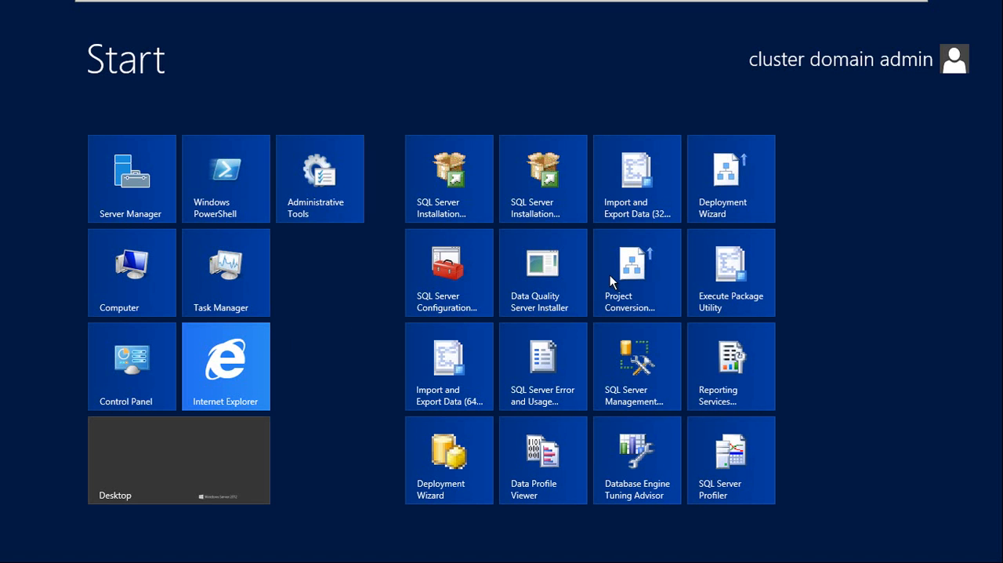
mouse_move(624, 359)
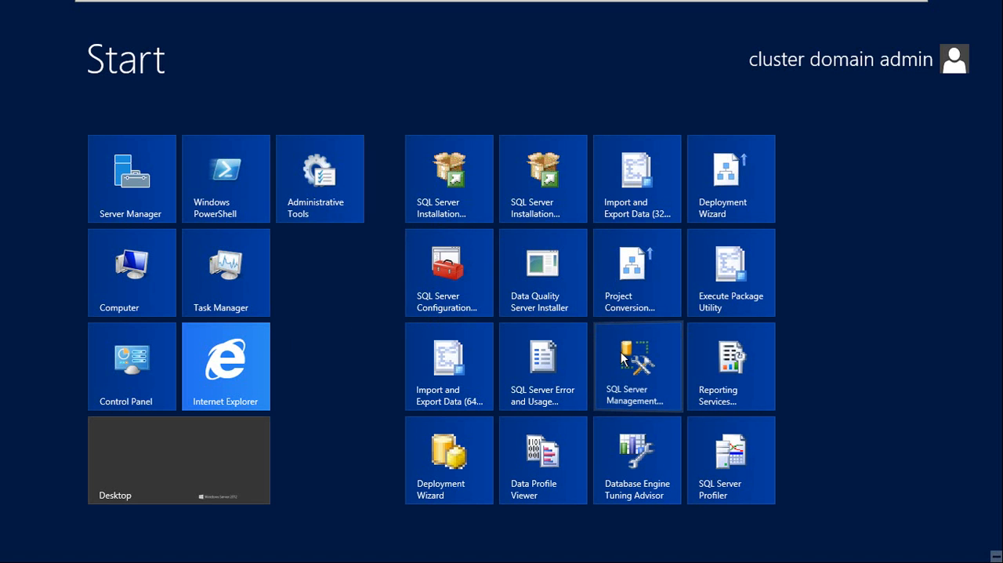
left_click(132, 179)
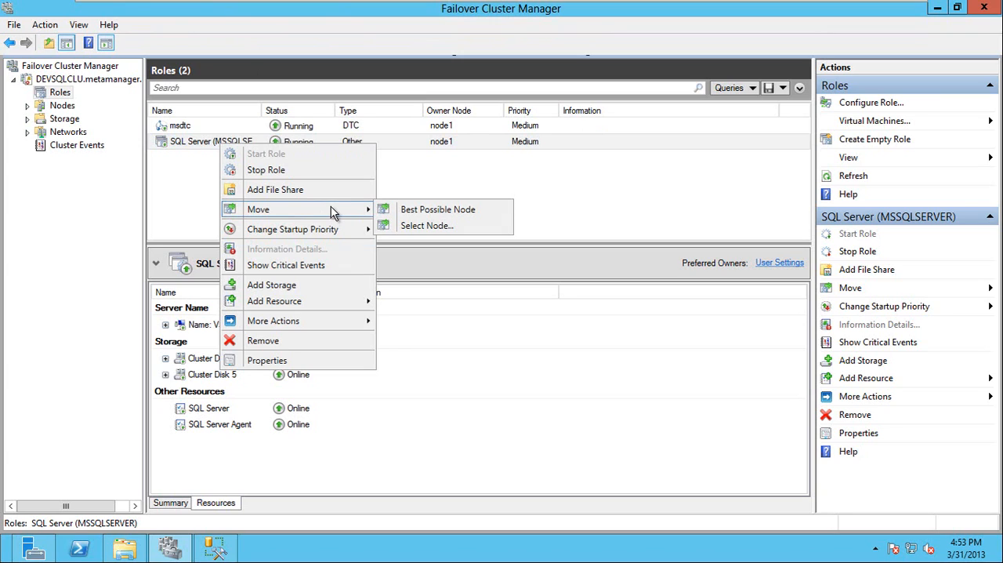
mouse_move(426, 225)
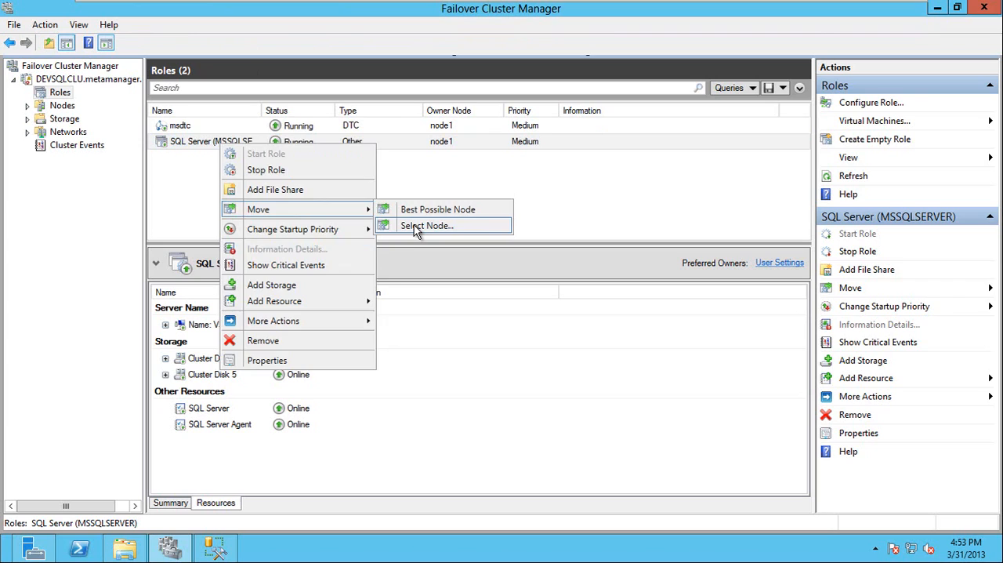
left_click(426, 226)
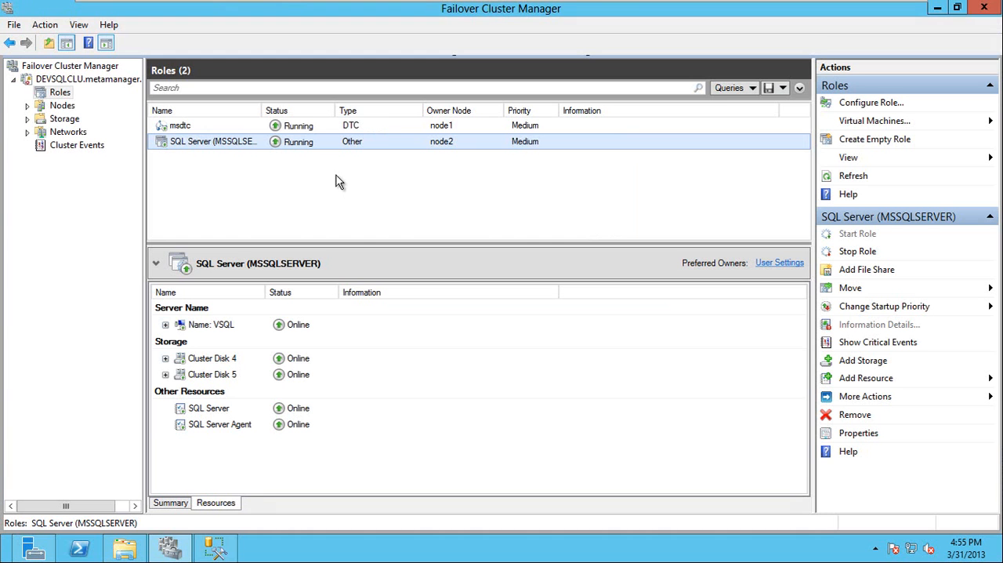
mouse_move(299, 151)
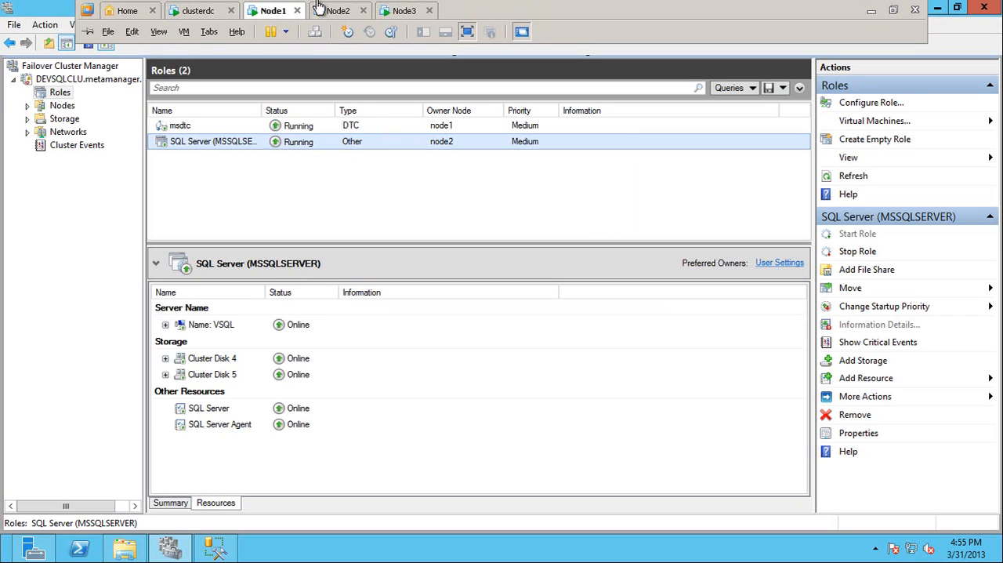
- Connect SSMS to VSQL with Windows Authentication and confirm build 11.0.3349 on node2
left_click(351, 10)
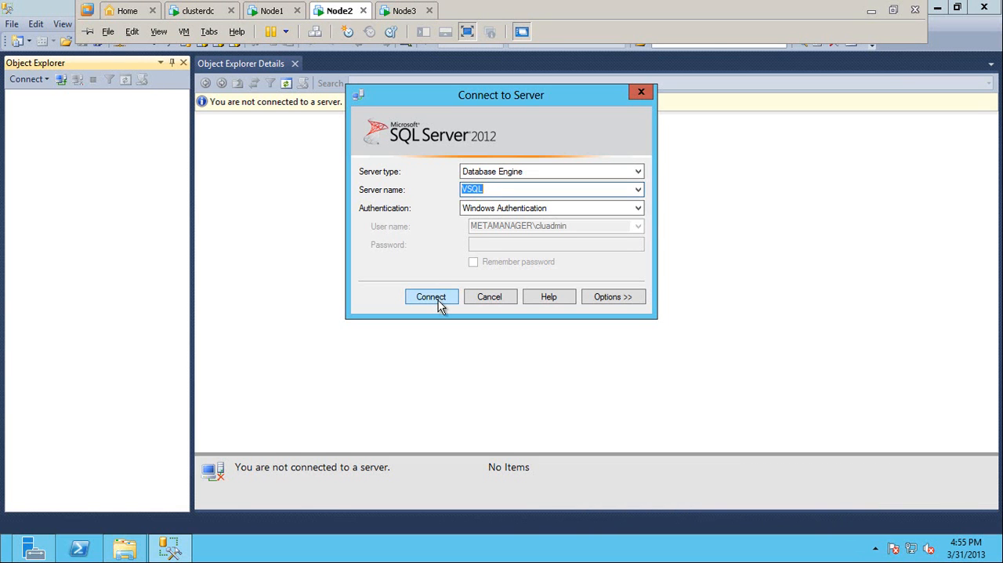
left_click(431, 296)
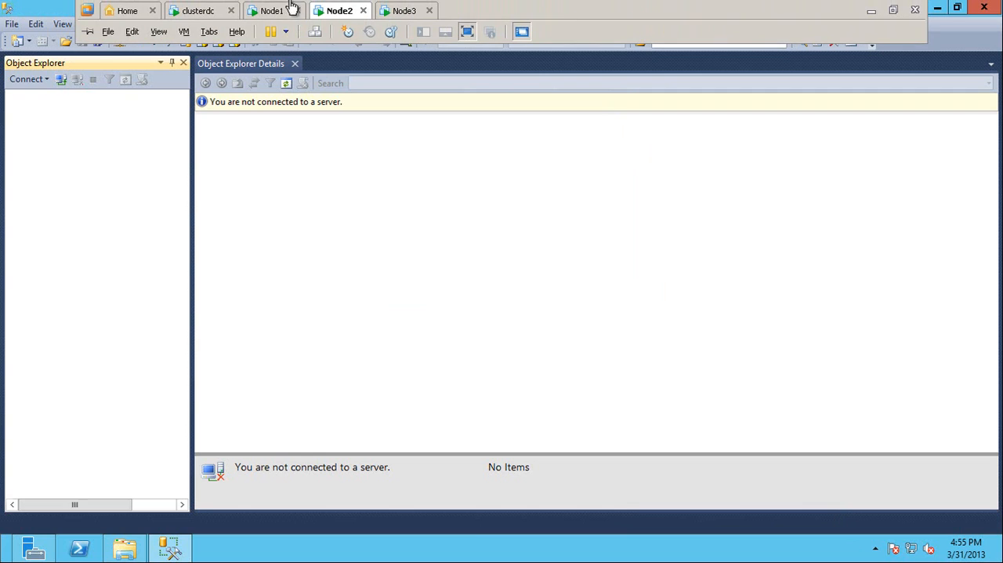
left_click(273, 9)
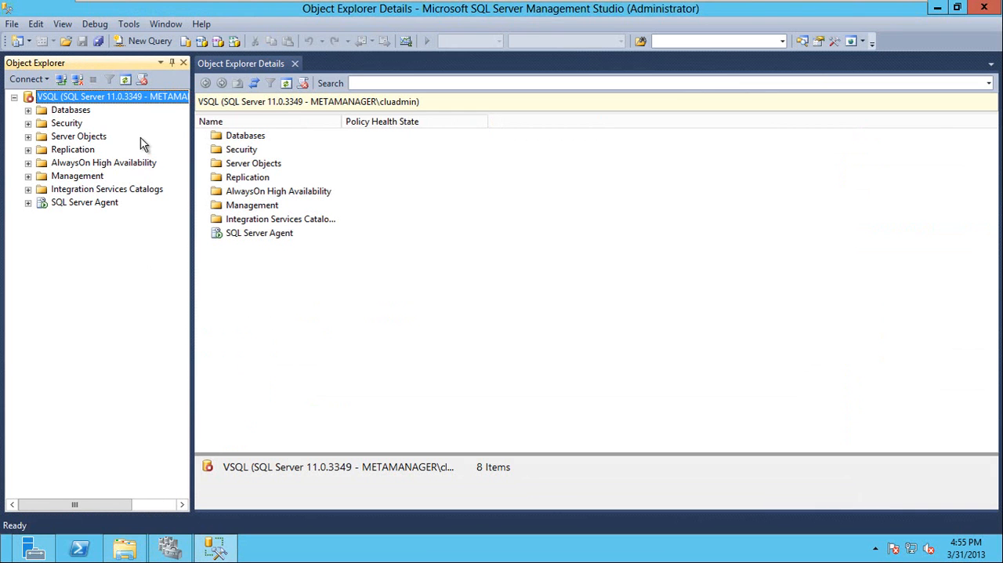
mouse_move(356, 9)
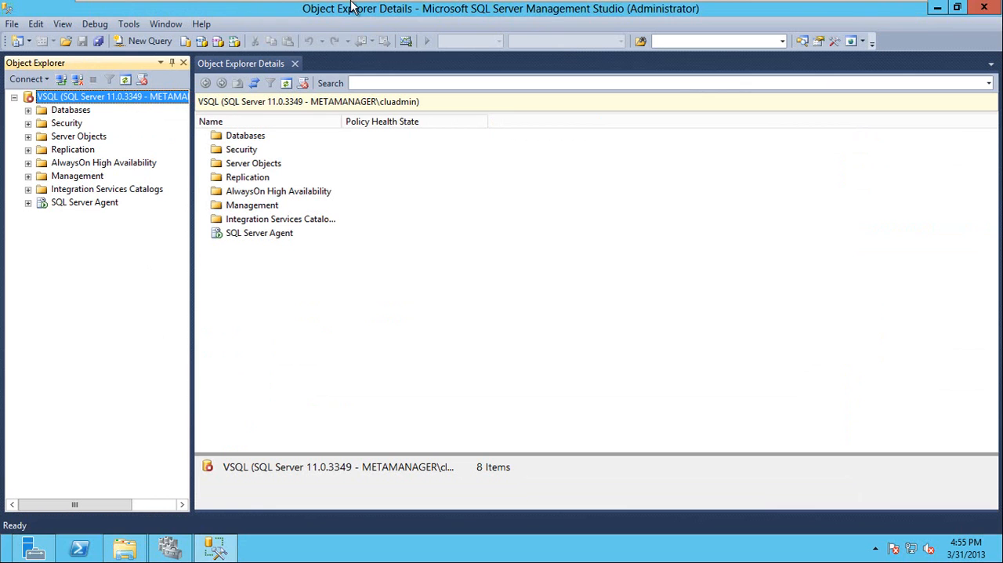